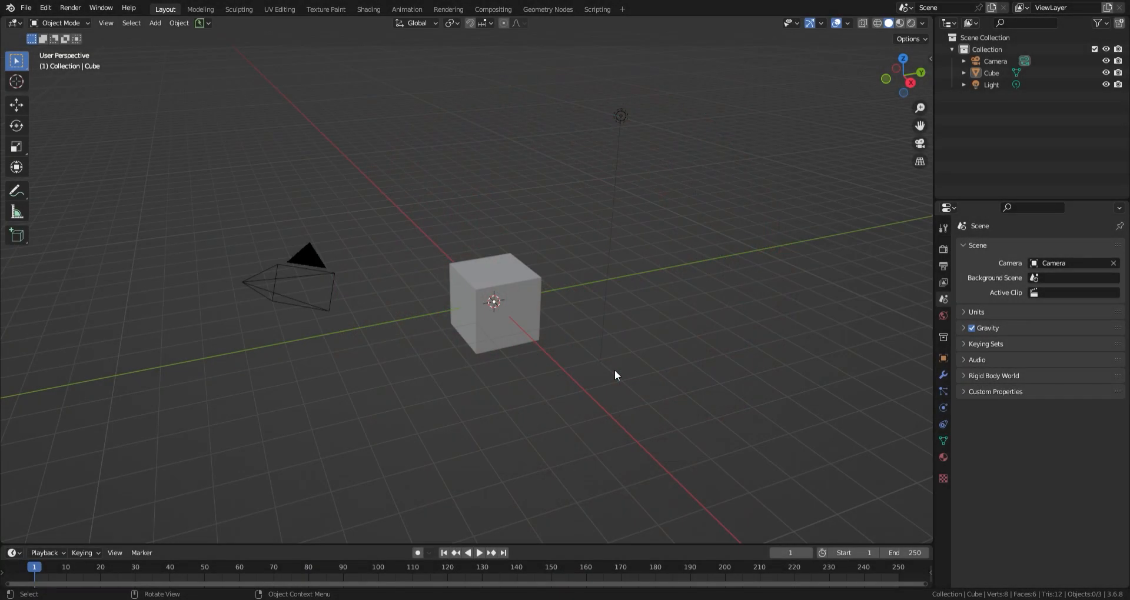
{"action": "mouse_move", "coordinate": [597, 439]}
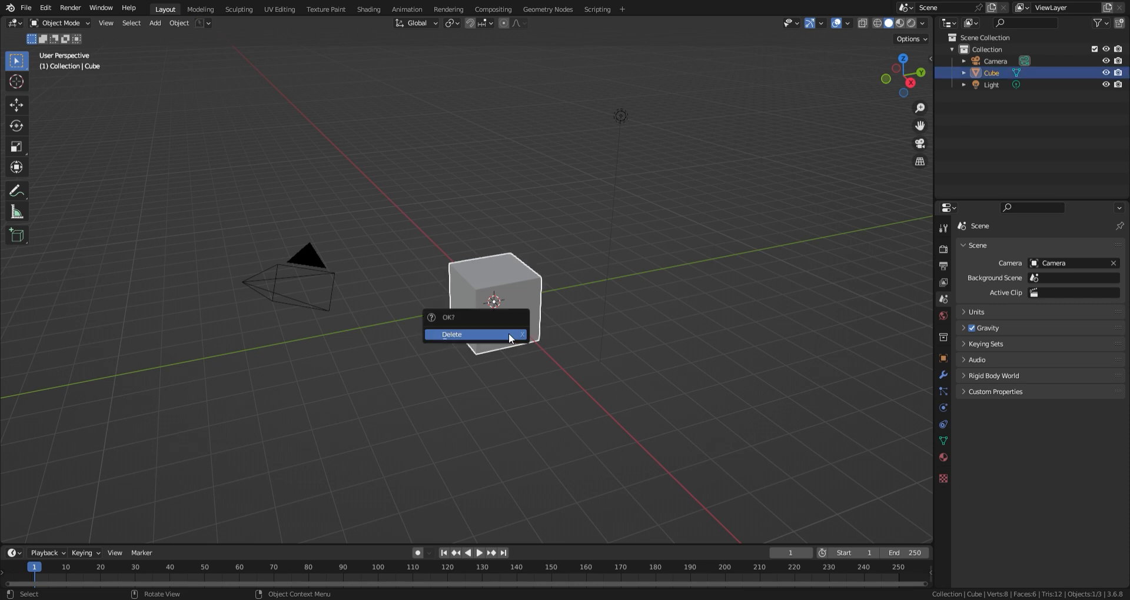
- Delete the default cube and add a fresh mesh cube at the scene centre
{"action": "left_click", "coordinate": [452, 334]}
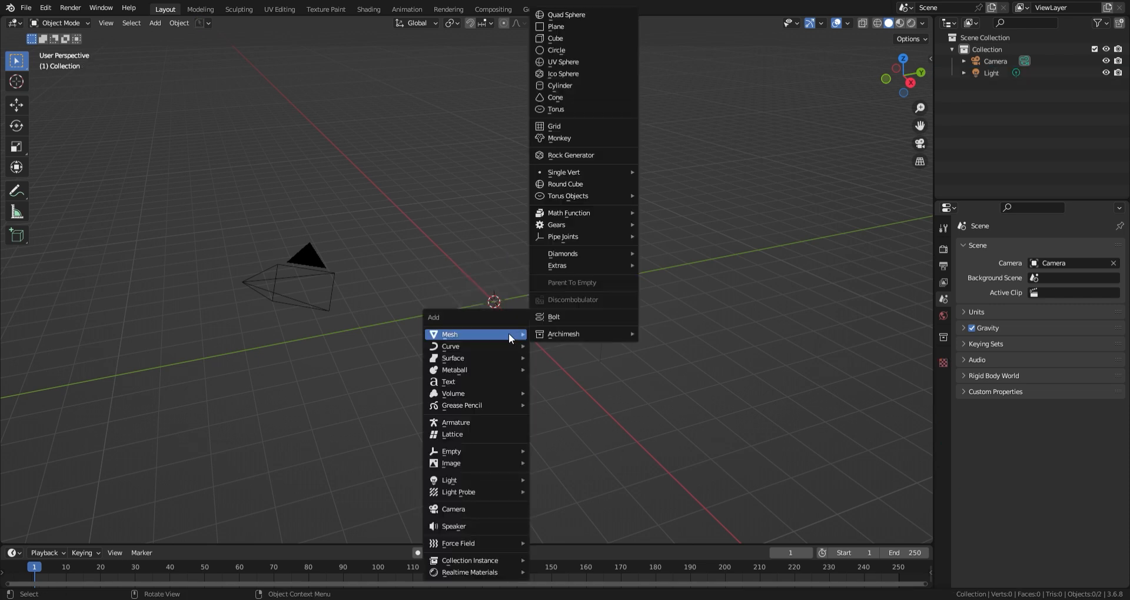
{"action": "left_click", "coordinate": [556, 39]}
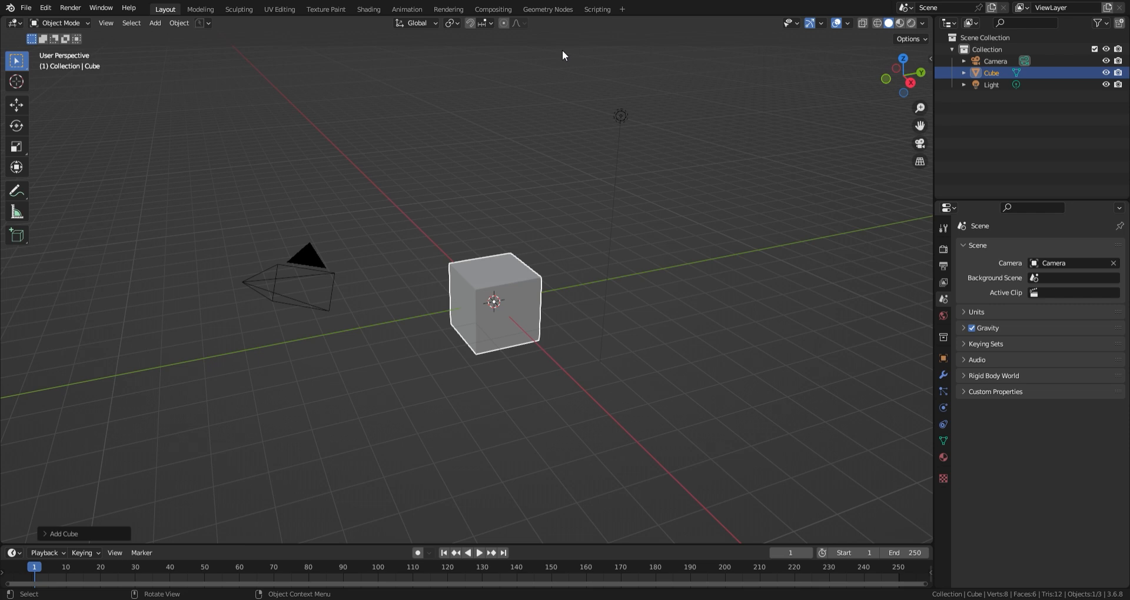
{"action": "mouse_move", "coordinate": [749, 316]}
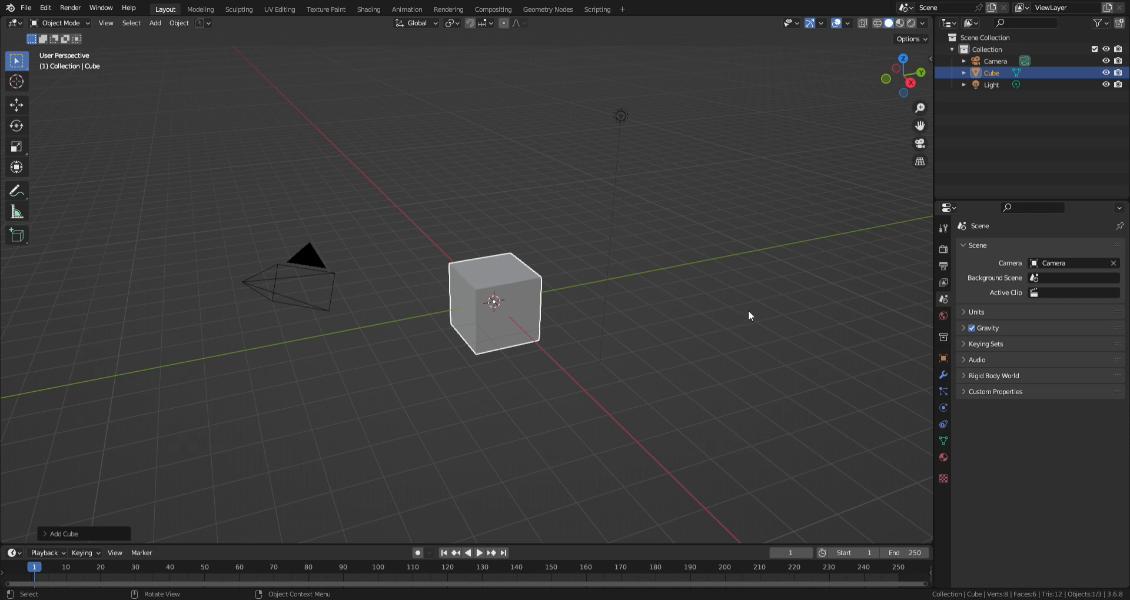
{"action": "mouse_move", "coordinate": [942, 459]}
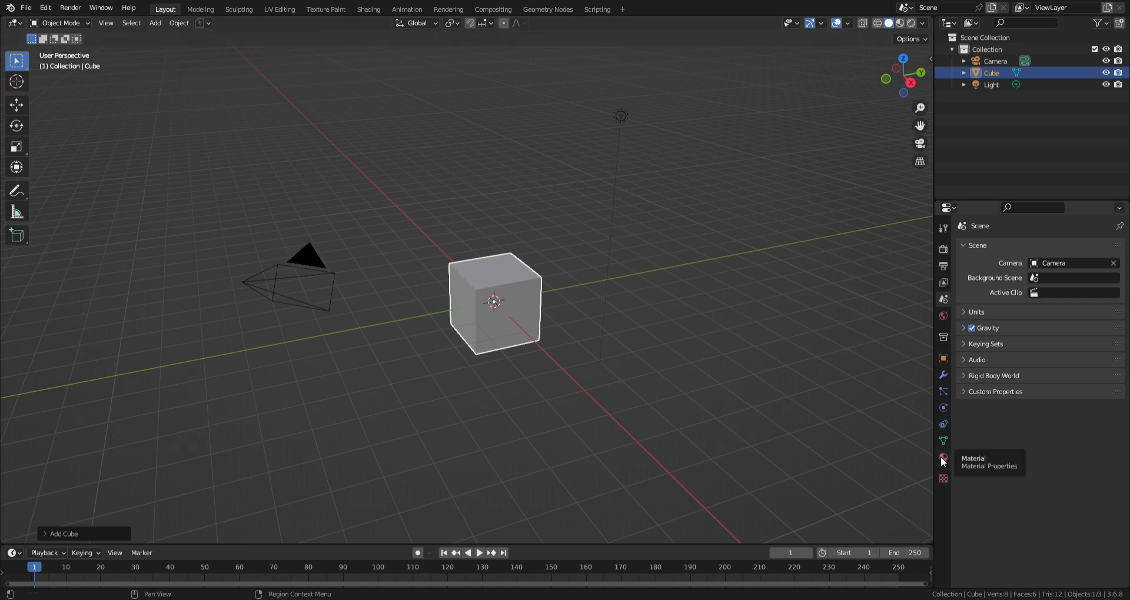
- Show the cube's Material Properties and switch the viewport to Material Preview shading
{"action": "left_click", "coordinate": [942, 458]}
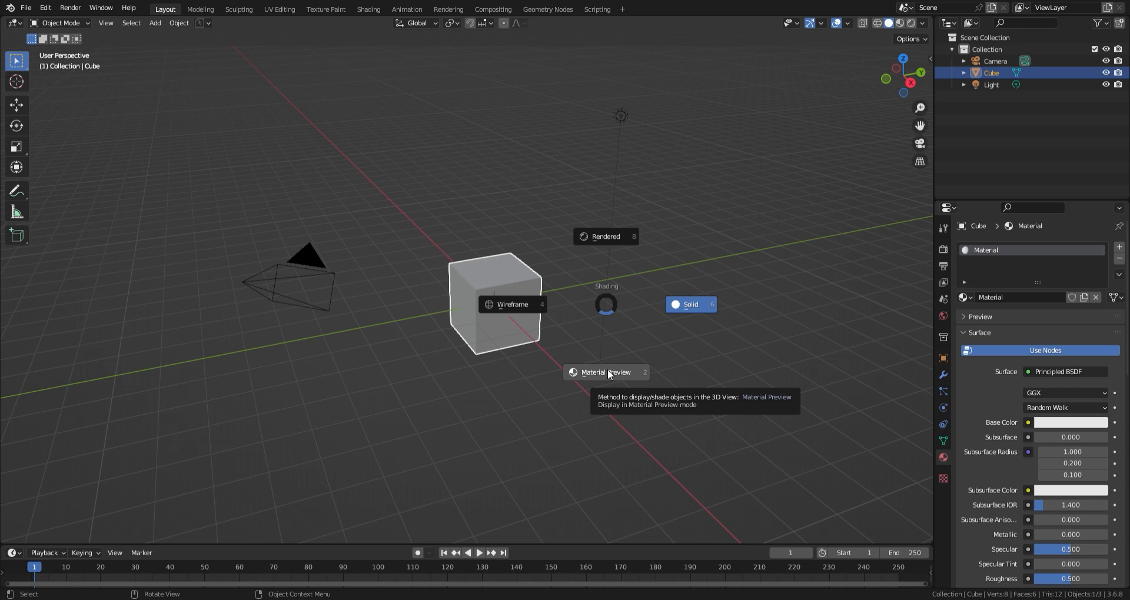
{"action": "left_click", "coordinate": [605, 372]}
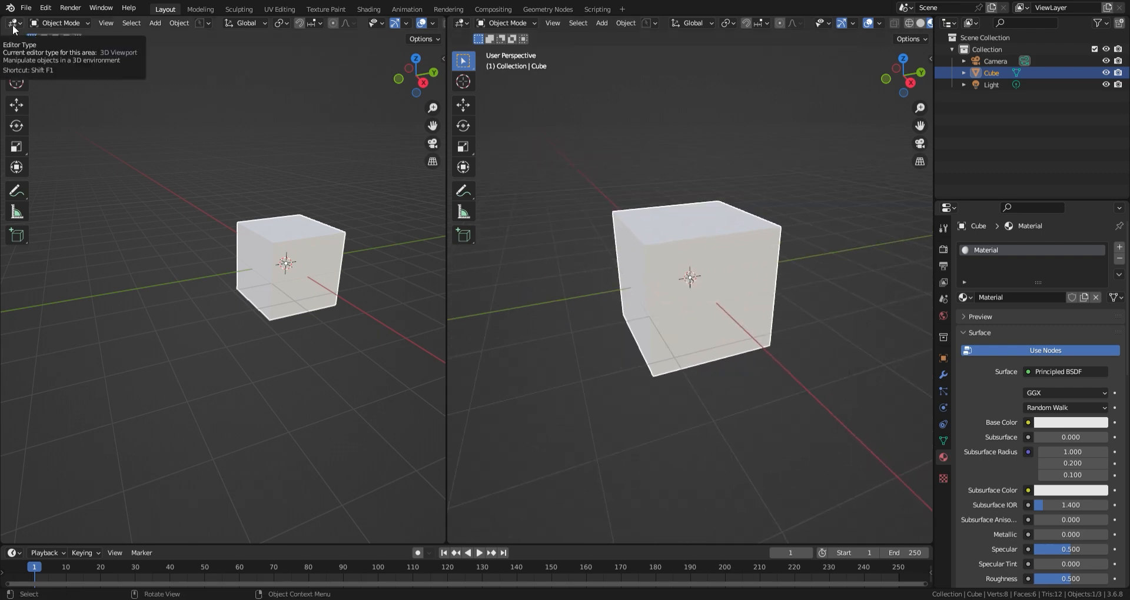
- Turn the left viewport into a Shader Editor showing Principled BSDF and Material Output
{"action": "left_click", "coordinate": [12, 23]}
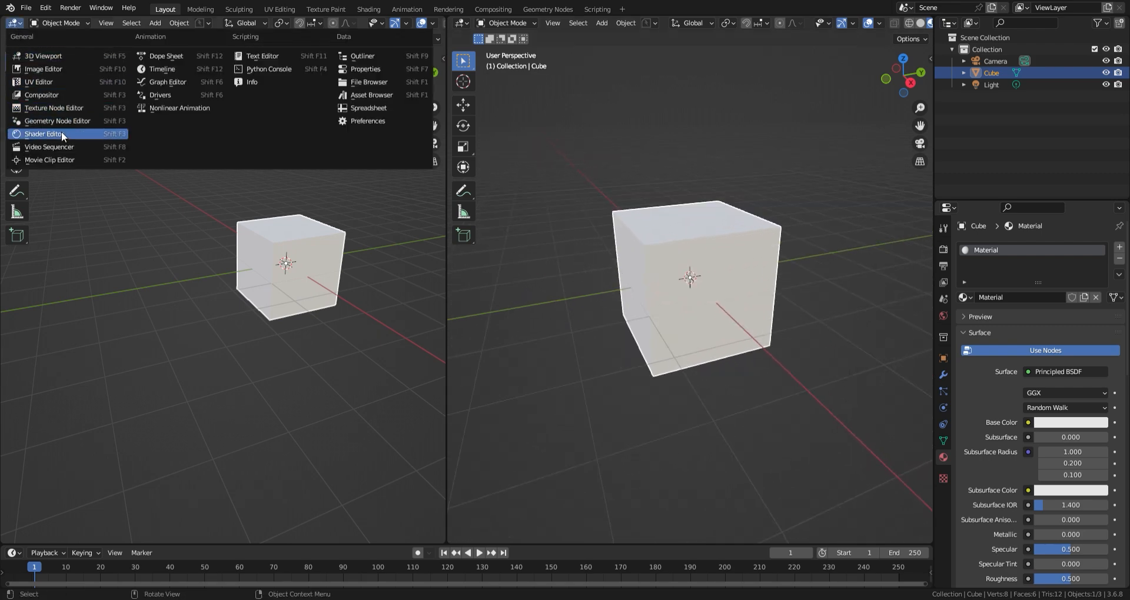
{"action": "left_click", "coordinate": [43, 134]}
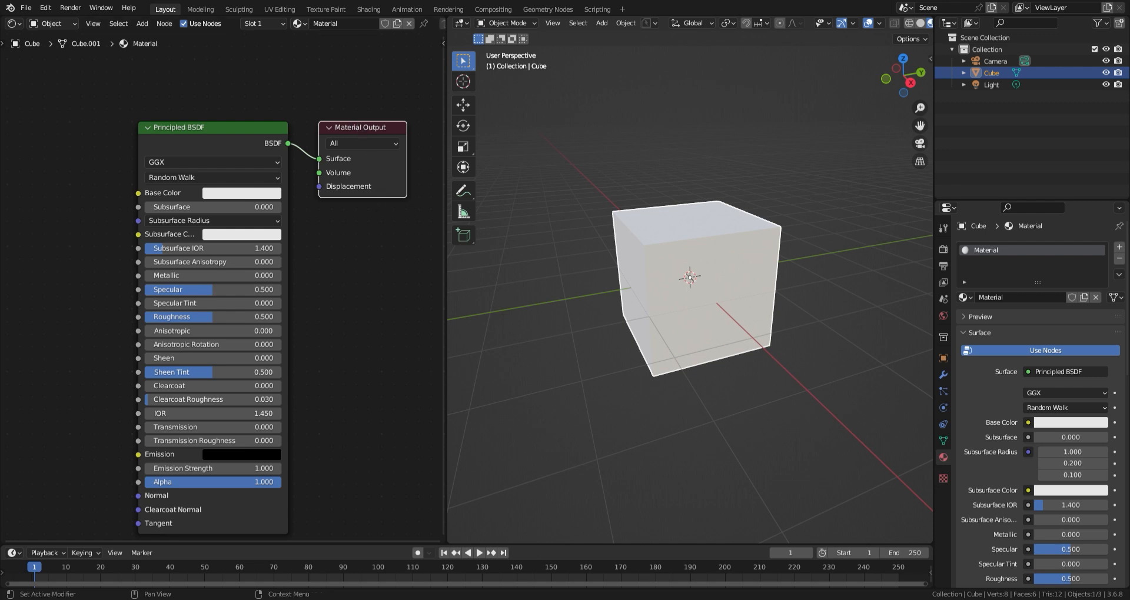
- Add Noise Texture and Color Ramp nodes through node search, feeding Noise Fac into the ramp
{"action": "left_click", "coordinate": [182, 149]}
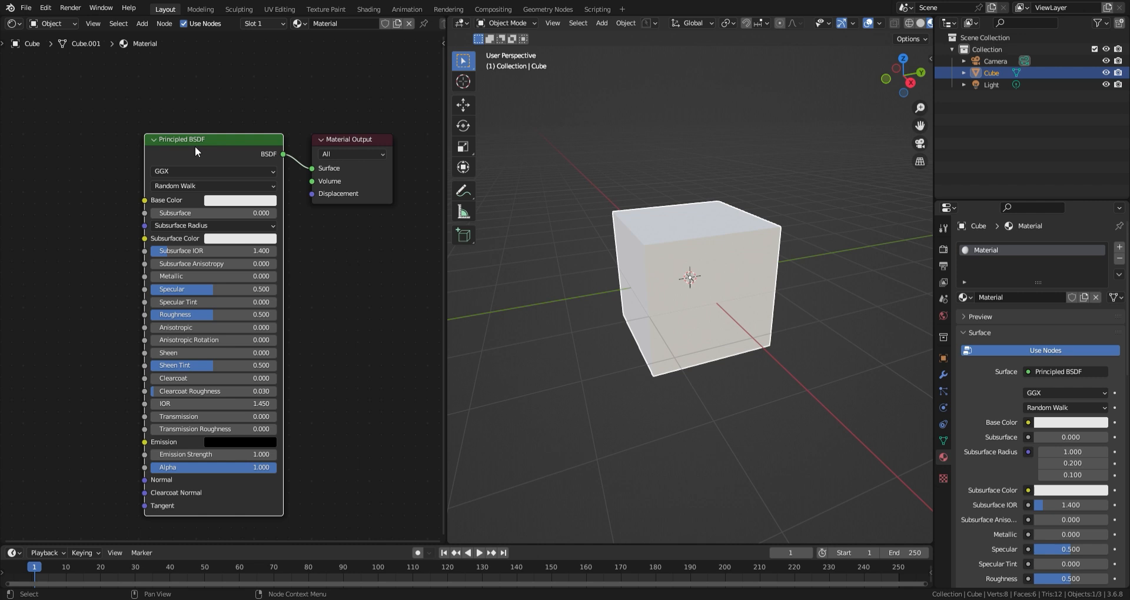
{"action": "left_click_drag", "start_coordinate": [195, 139], "coordinate": [239, 183]}
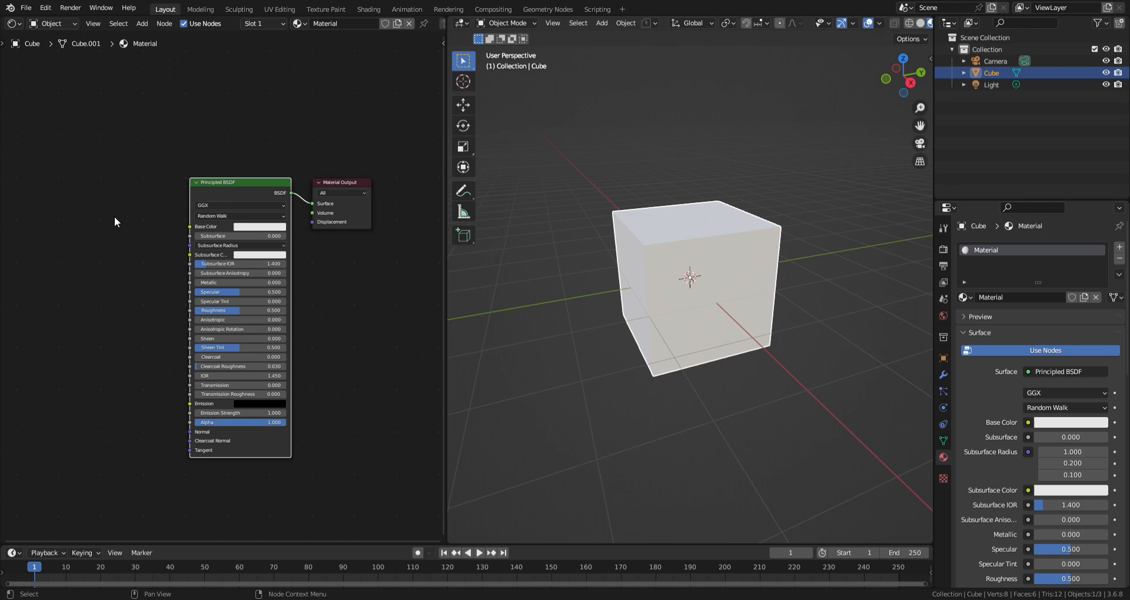
{"action": "left_click", "coordinate": [142, 23]}
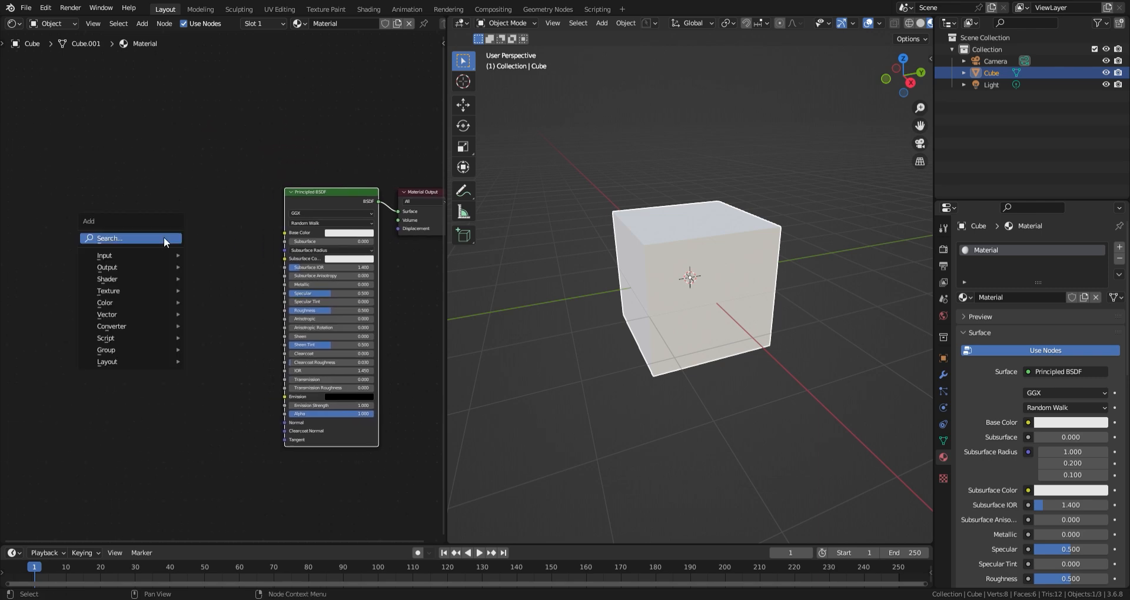
{"action": "type", "text": "noise"}
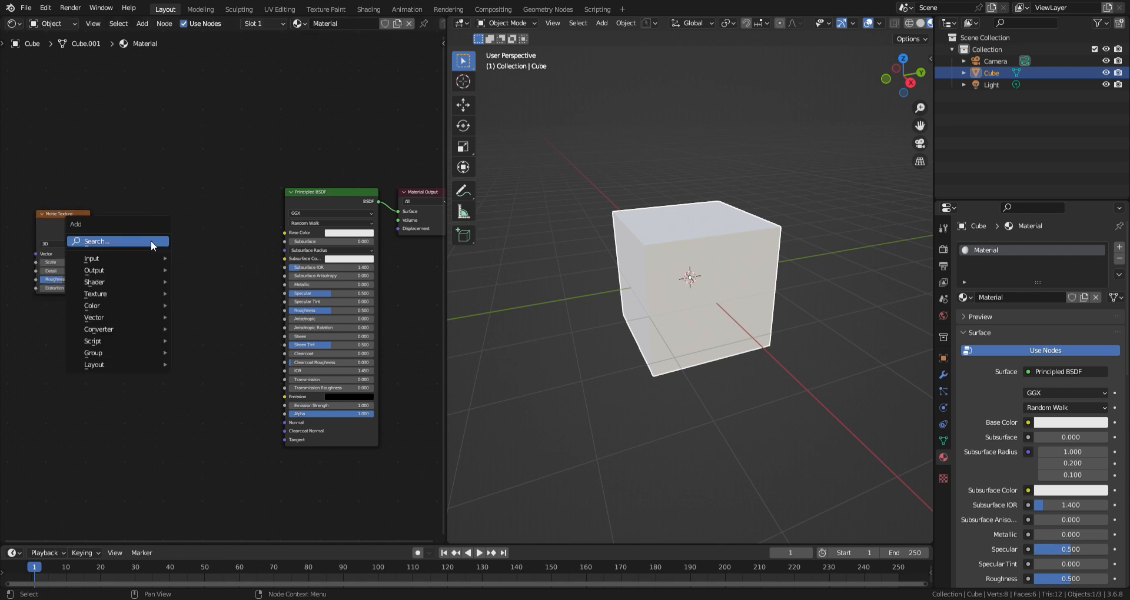
{"action": "type", "text": "colo"}
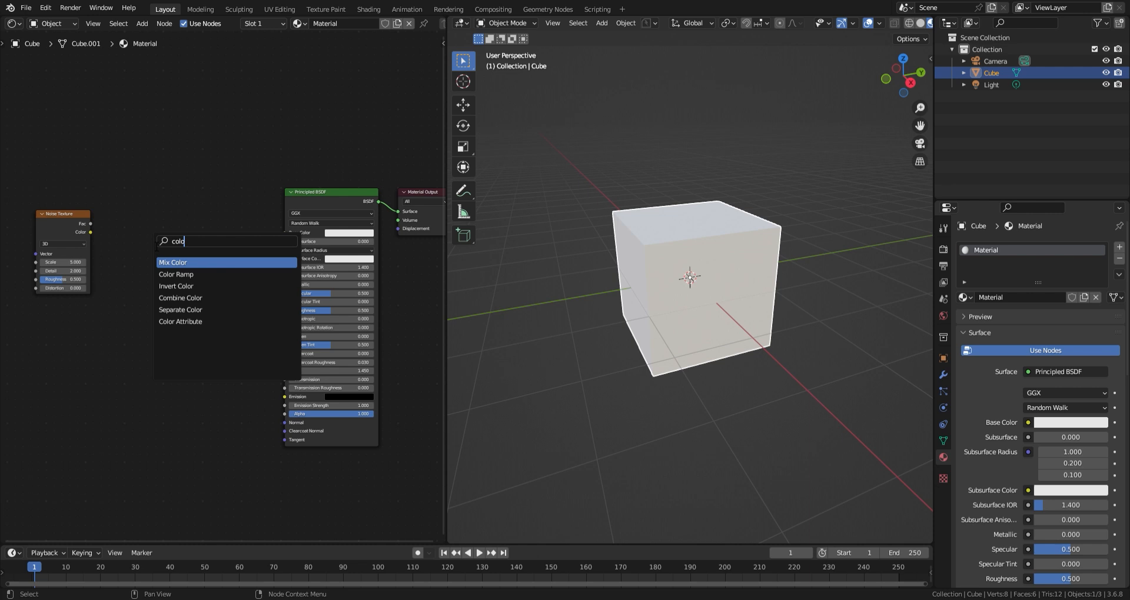
{"action": "left_click", "coordinate": [176, 274]}
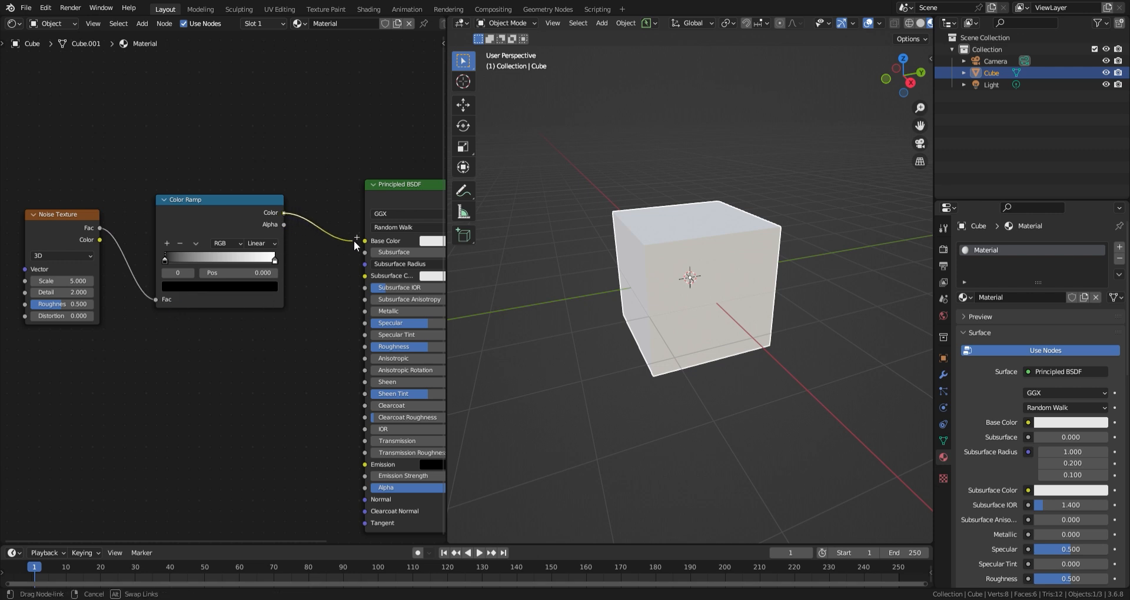
- Wire Color Ramp to Base Color and add a noise-driven Bump node into the BSDF Normal
{"action": "left_click", "coordinate": [356, 241]}
{"action": "type", "text": "b"}
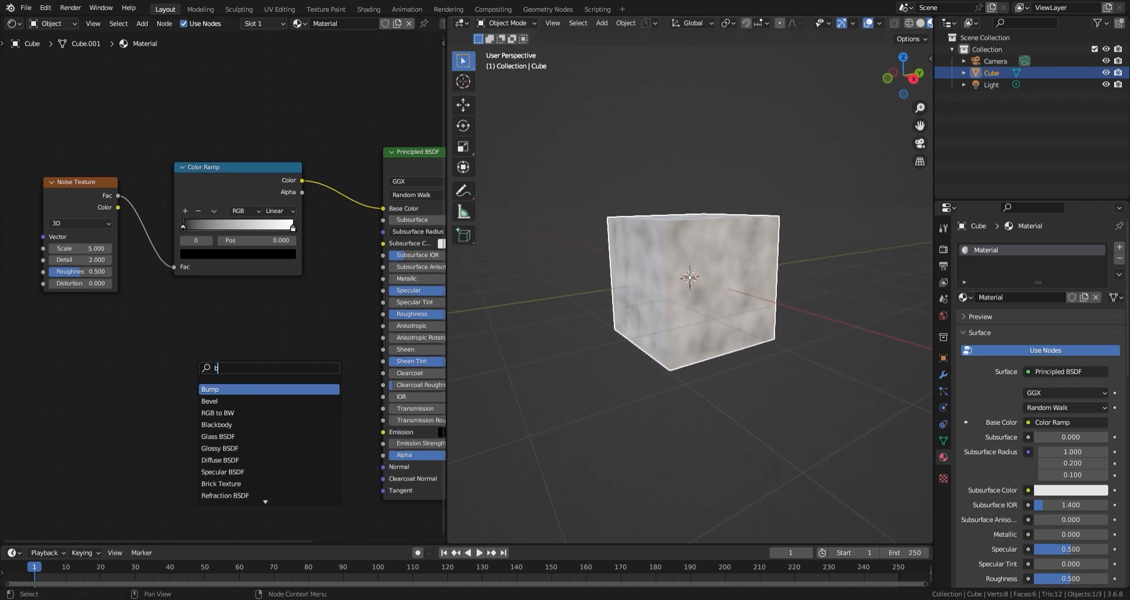
{"action": "type", "text": "ump"}
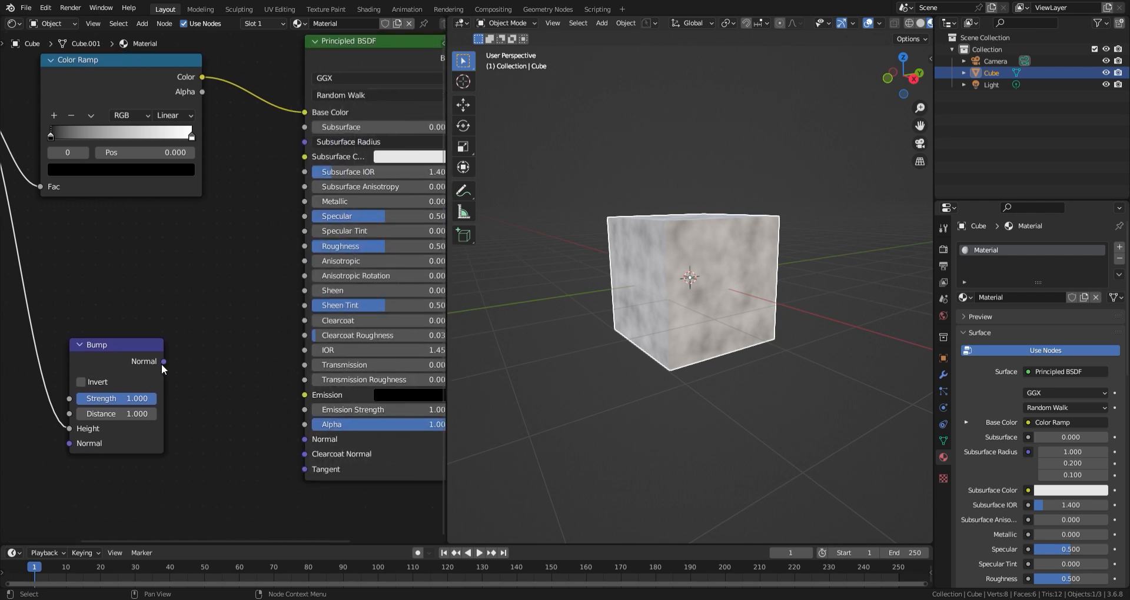
{"action": "left_click_drag", "start_coordinate": [163, 361], "coordinate": [302, 441]}
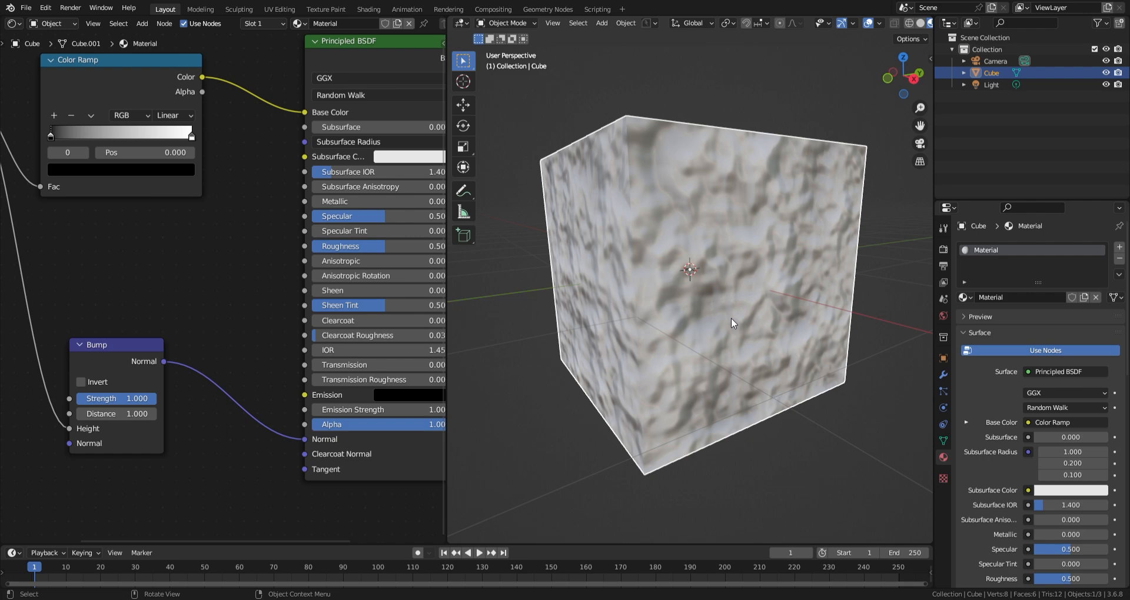
{"action": "left_click_drag", "start_coordinate": [732, 323], "coordinate": [827, 350]}
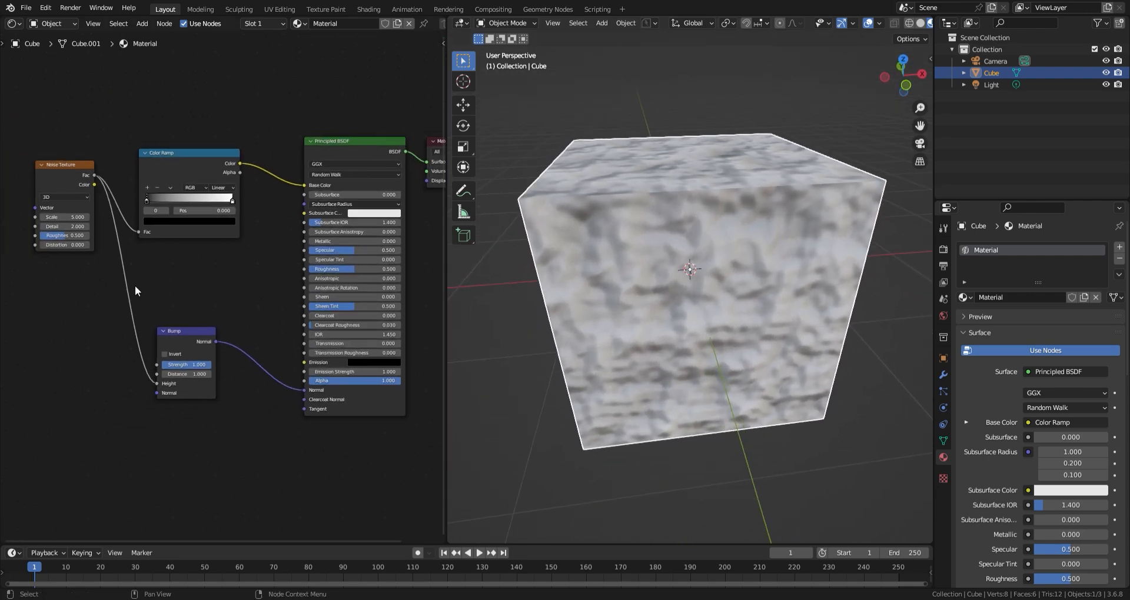
{"action": "scroll", "scroll_direction": "down", "scroll_amount": 3}
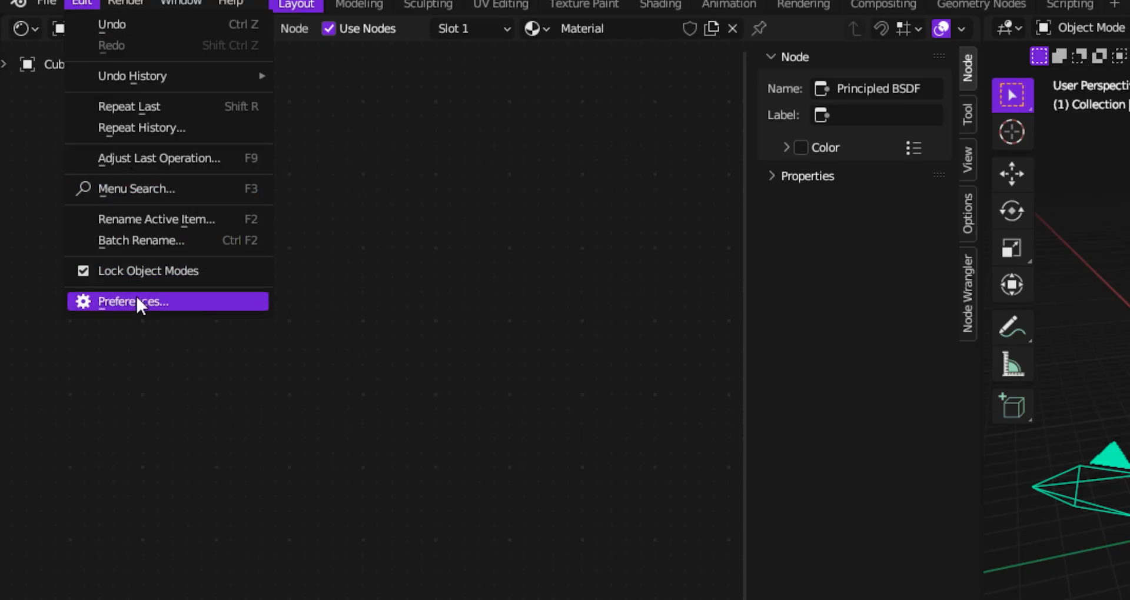
{"action": "left_click", "coordinate": [131, 301]}
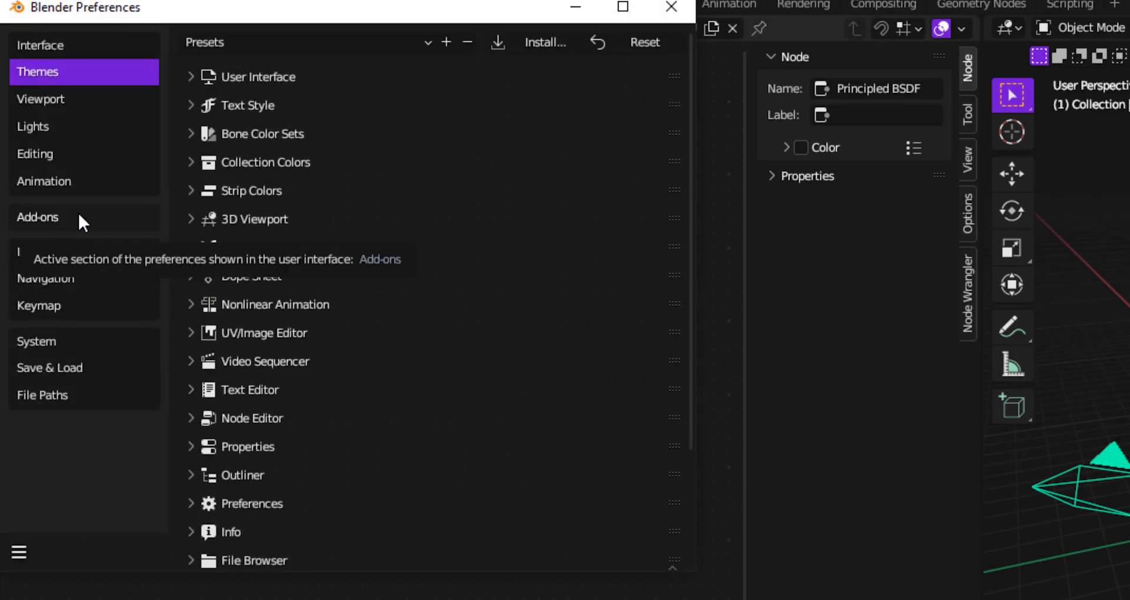
{"action": "left_click", "coordinate": [37, 217]}
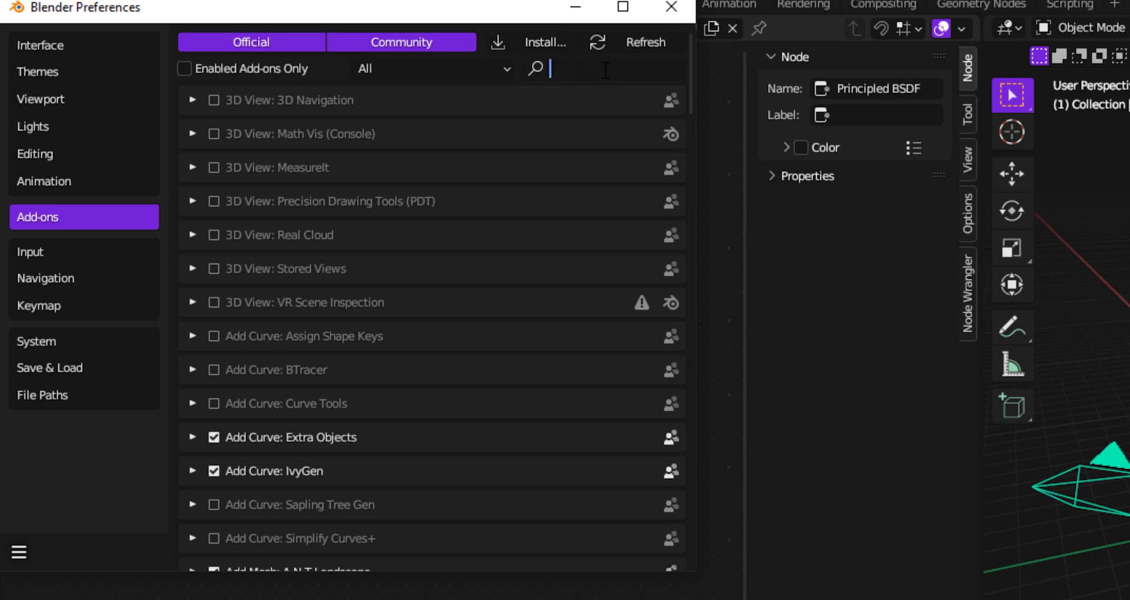
{"action": "type", "text": "node"}
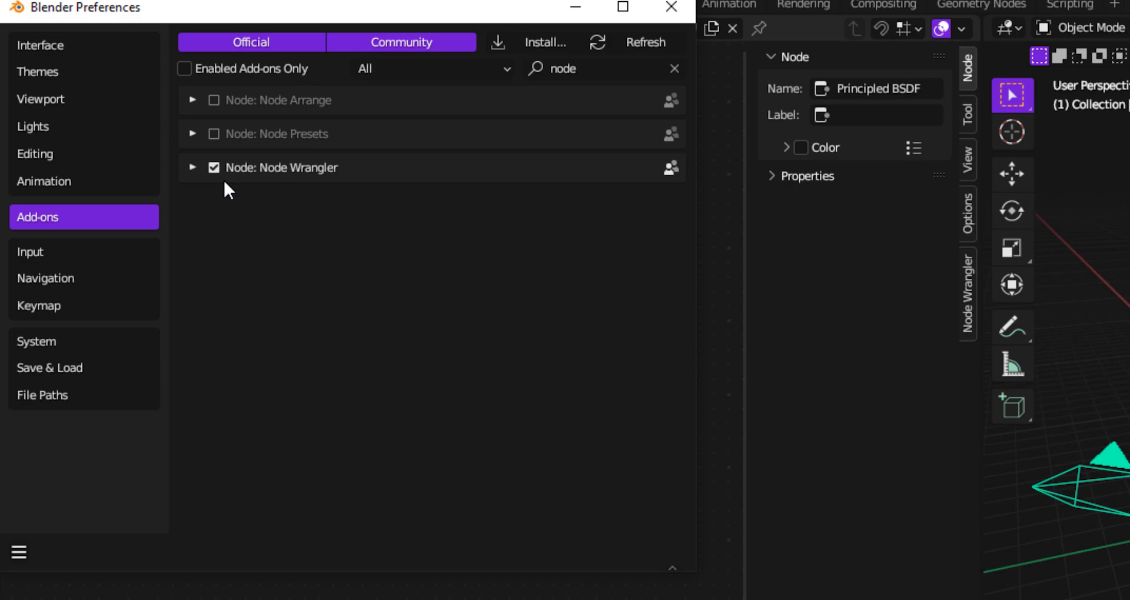
{"action": "left_click", "coordinate": [670, 8]}
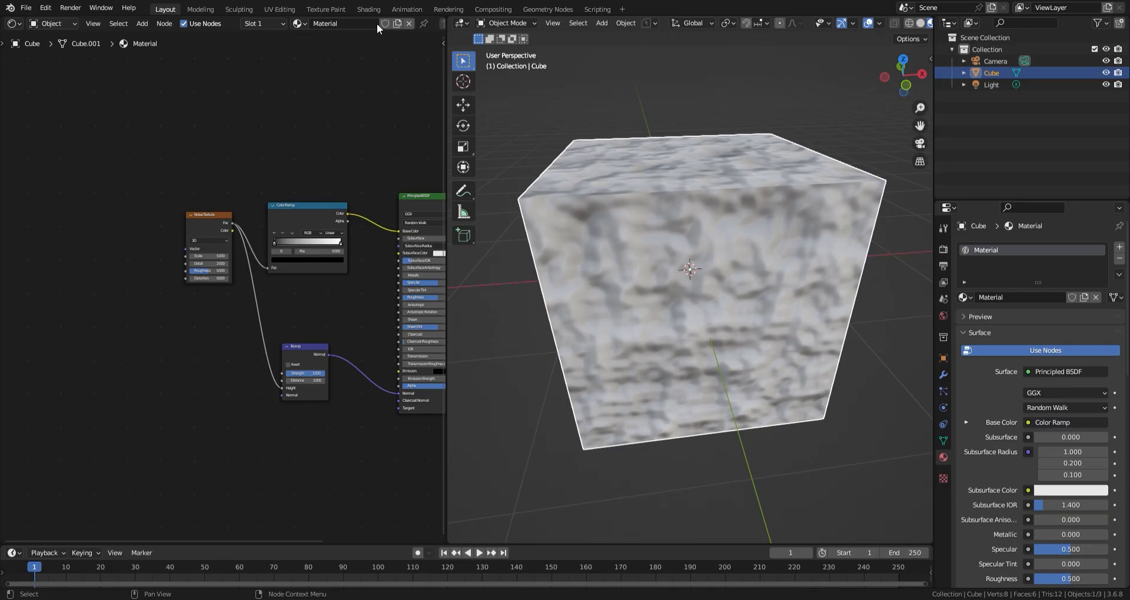
{"action": "left_click", "coordinate": [209, 215]}
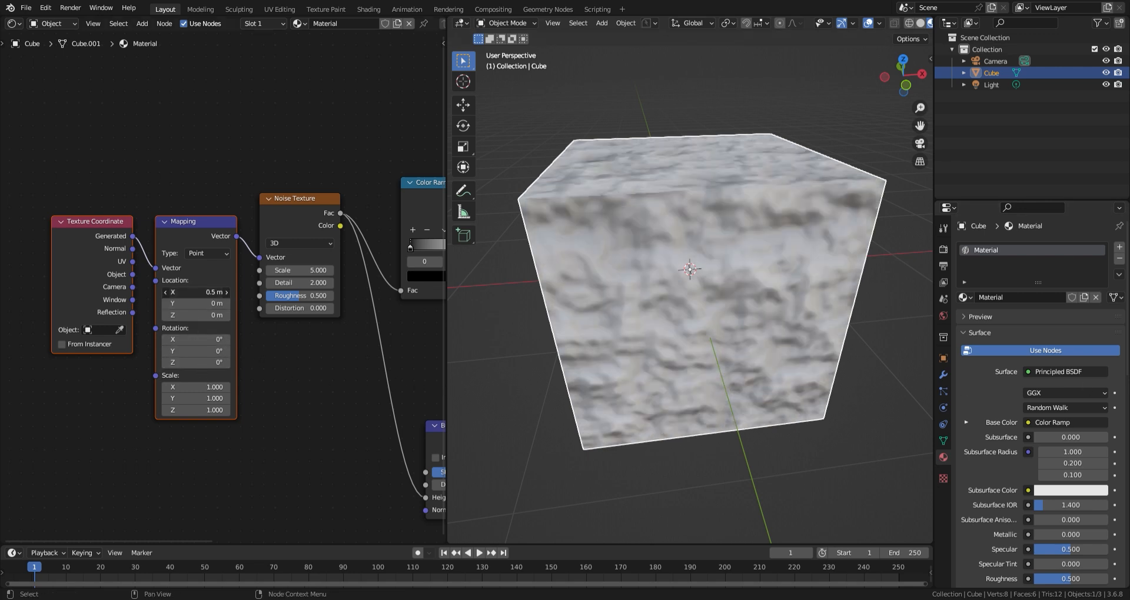
{"action": "left_click_drag", "start_coordinate": [209, 292], "coordinate": [219, 292]}
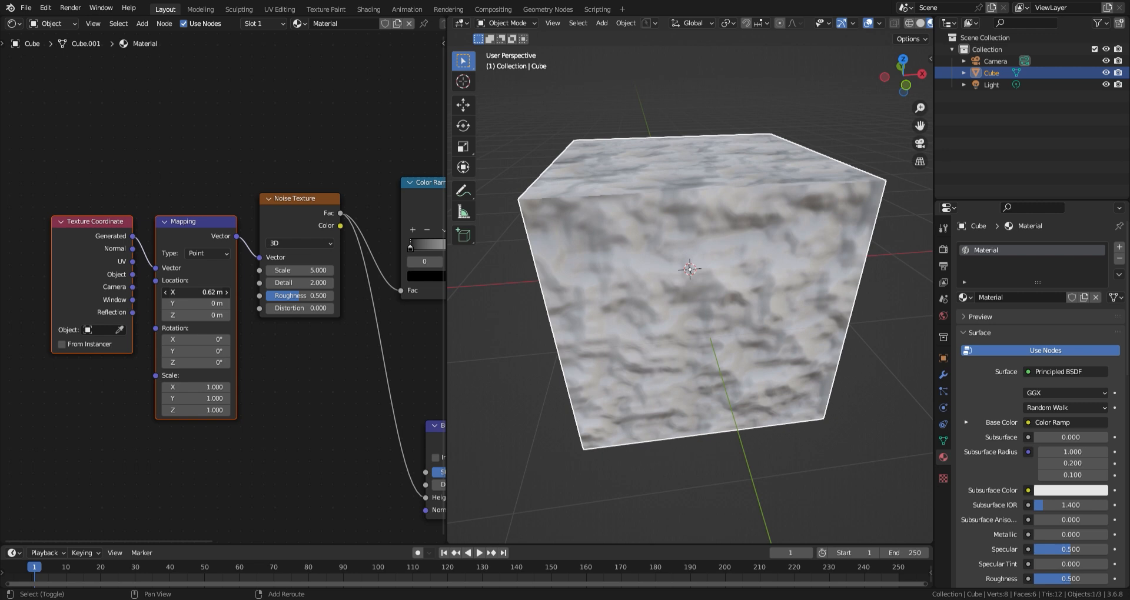
{"action": "left_click", "coordinate": [194, 292]}
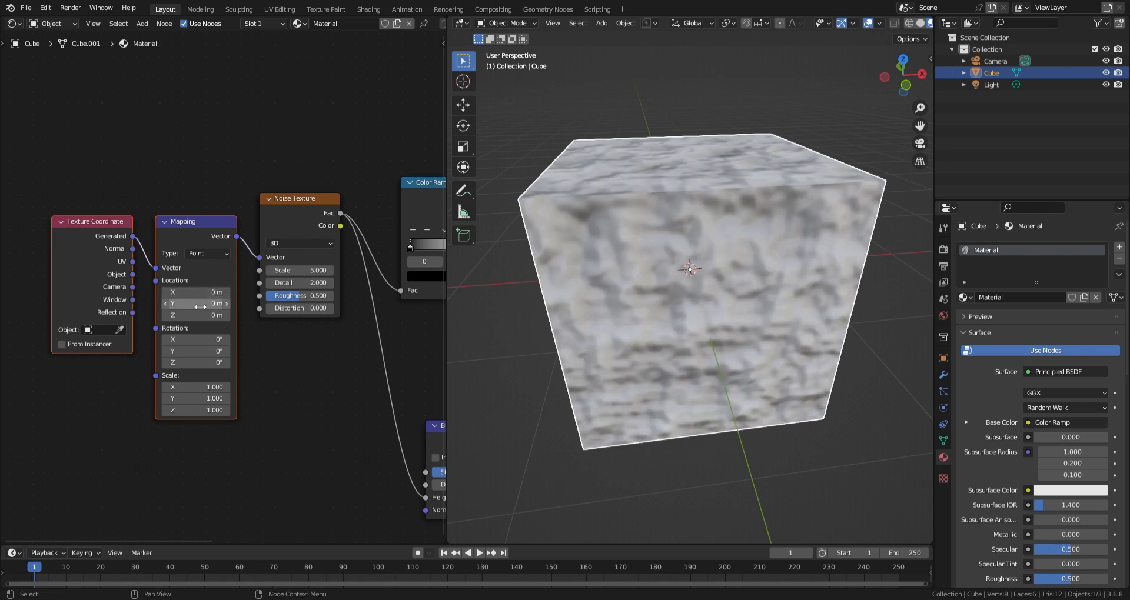
{"action": "left_click_drag", "start_coordinate": [195, 387], "coordinate": [209, 387]}
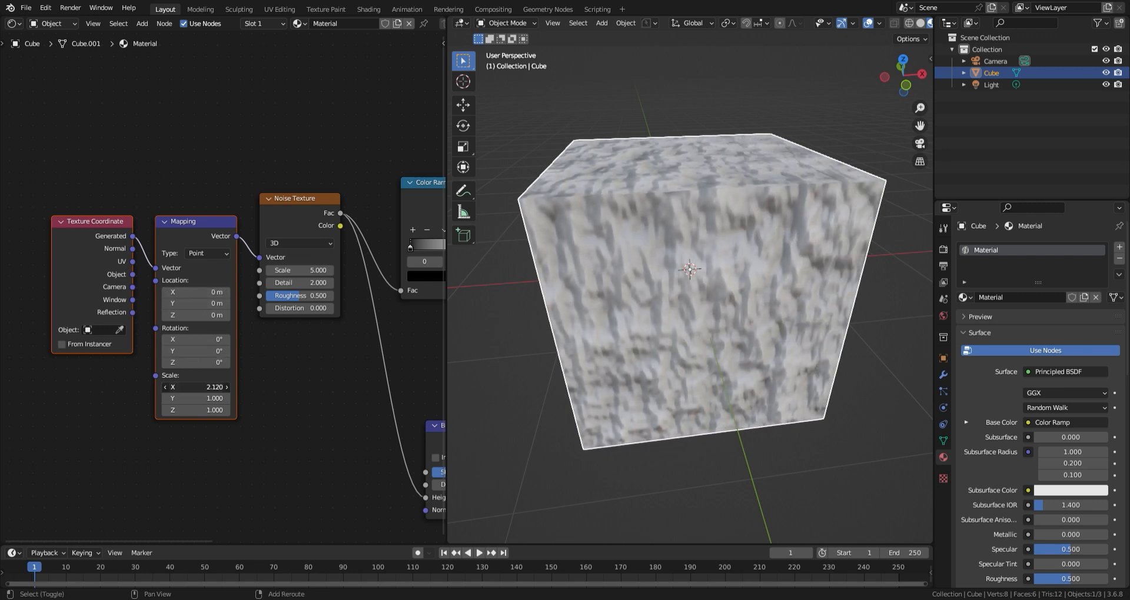
{"action": "left_click_drag", "start_coordinate": [194, 388], "coordinate": [216, 387]}
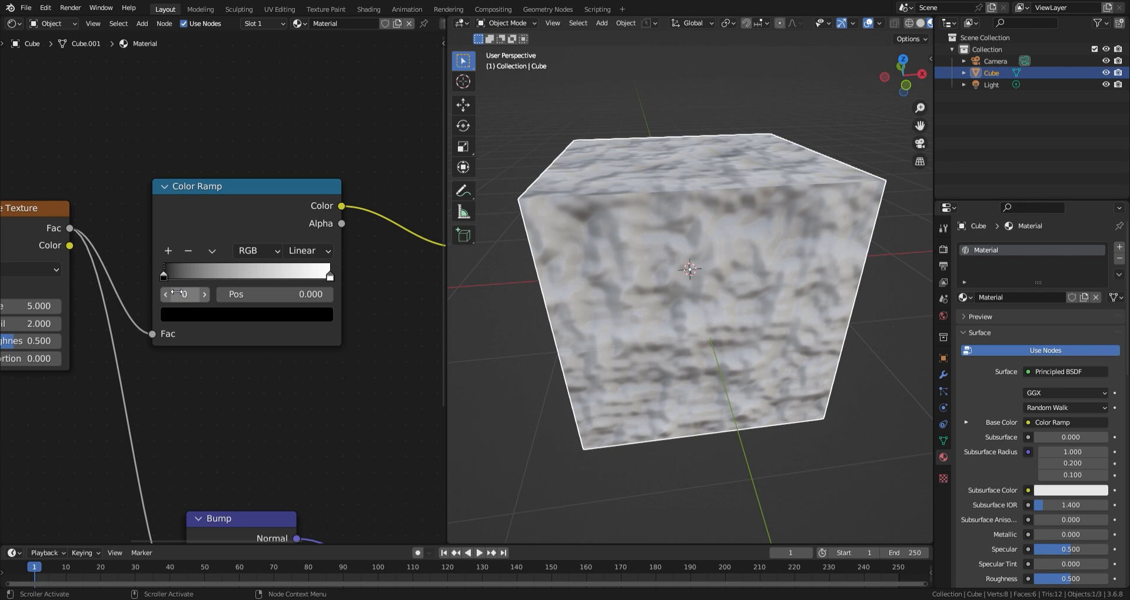
- Set the Color Ramp stops to dark red 4d0005 and bright red FF4B4B
{"action": "left_click", "coordinate": [245, 313]}
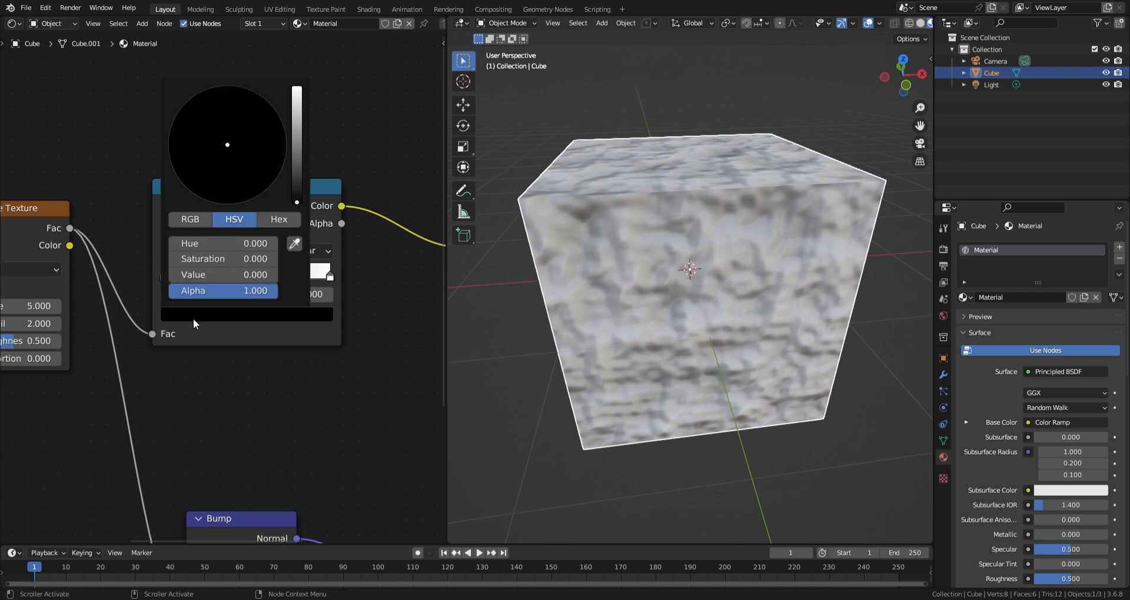
{"action": "left_click", "coordinate": [279, 219]}
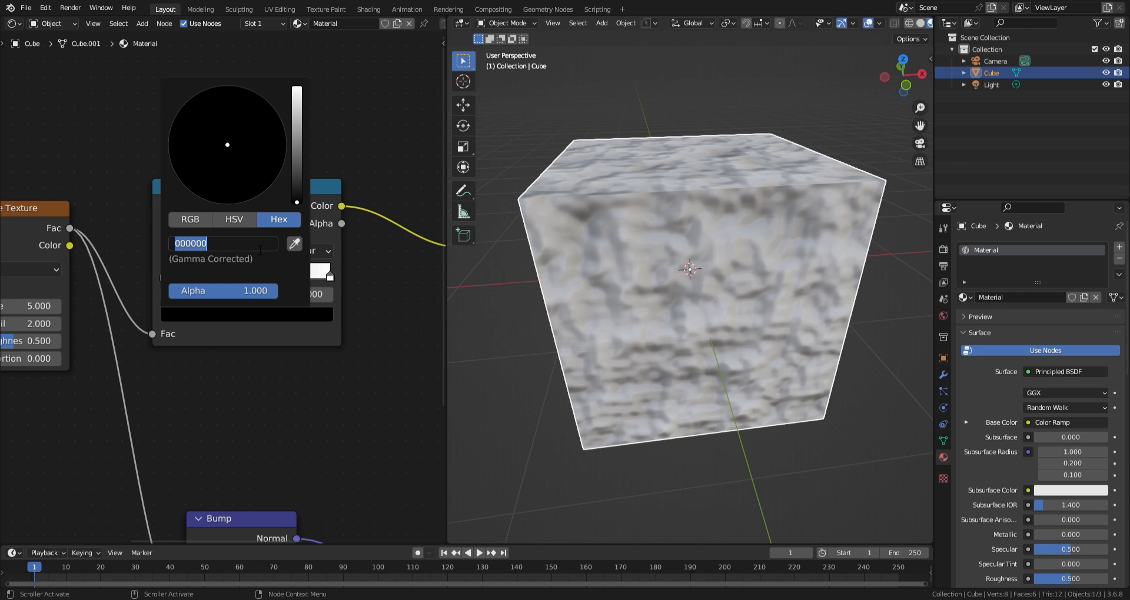
{"action": "type", "text": "4d"}
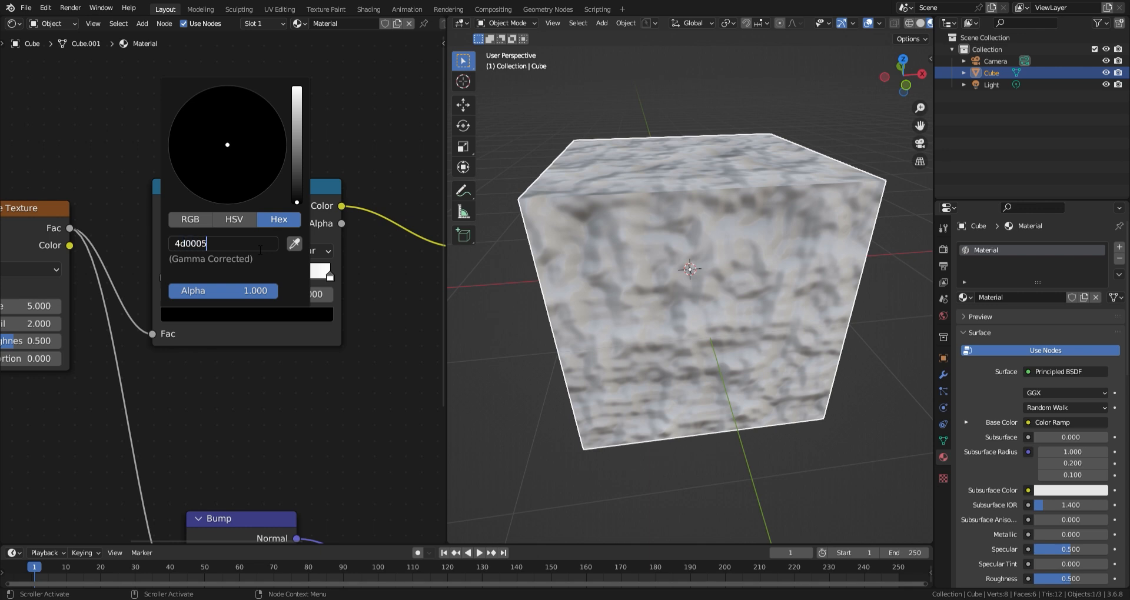
{"action": "type", "text": "FF4B4B"}
{"action": "key", "text": "Return"}
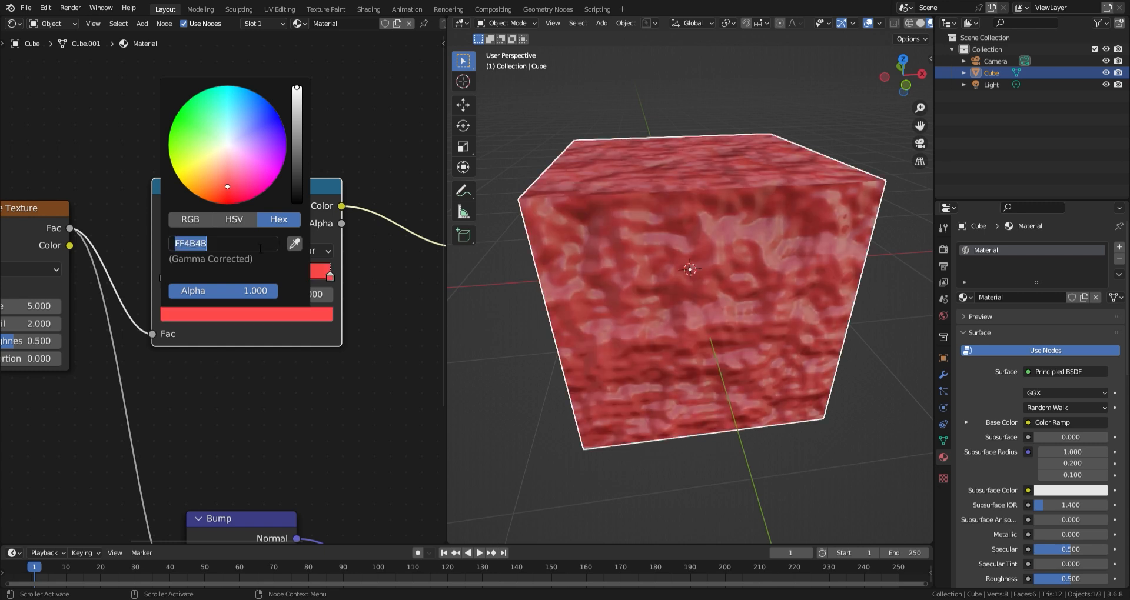
{"action": "left_click", "coordinate": [256, 343]}
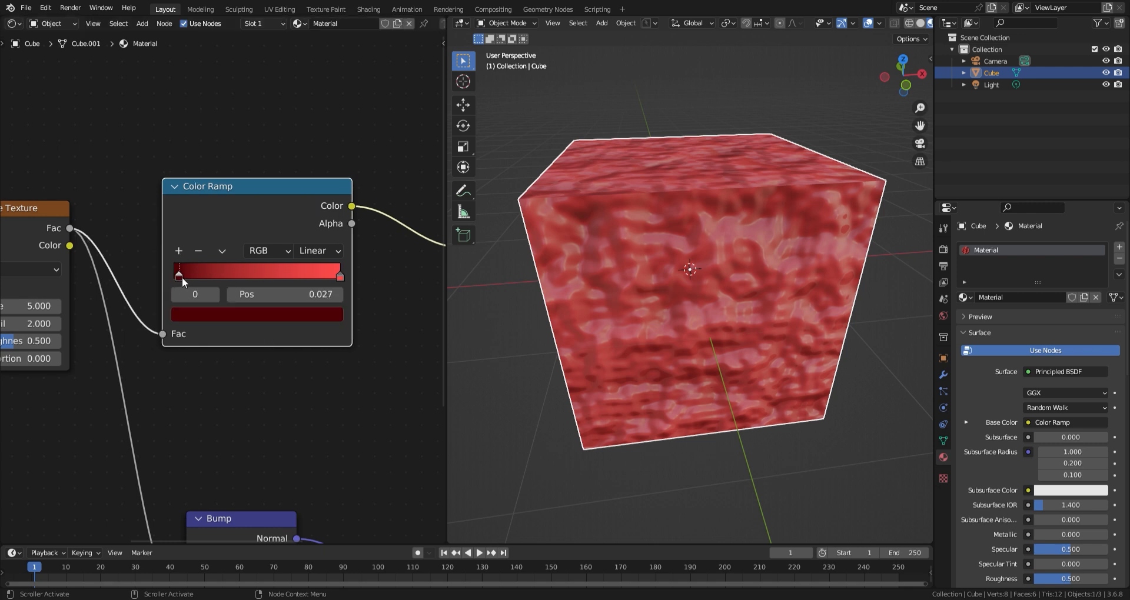
- Slide the dark red ramp stop to position 0.286
{"action": "left_click_drag", "start_coordinate": [179, 275], "coordinate": [224, 275]}
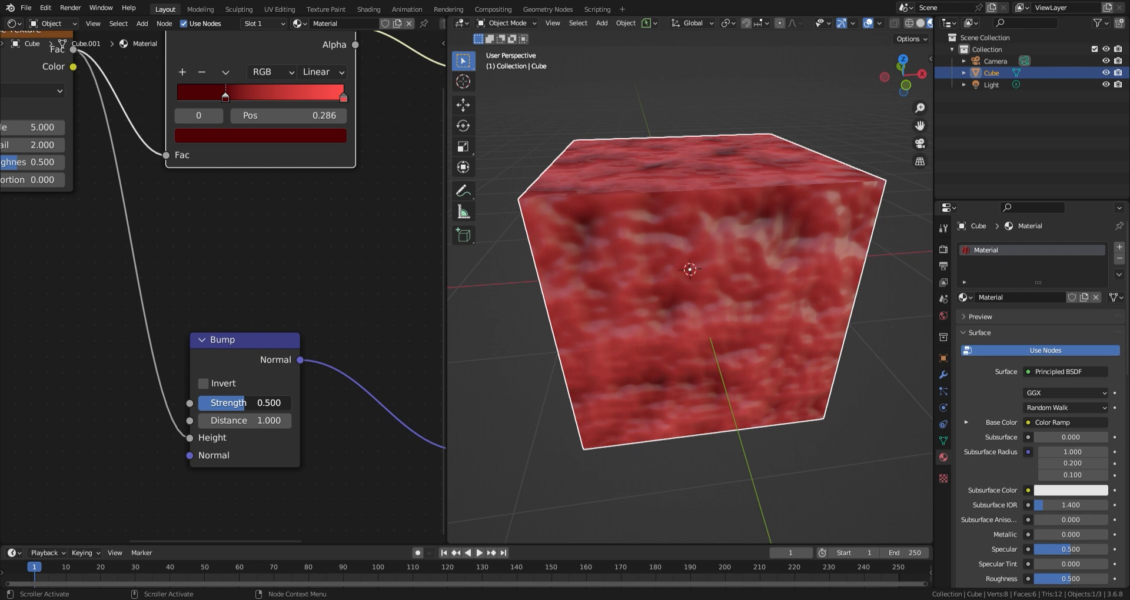
{"action": "left_click_drag", "start_coordinate": [269, 402], "coordinate": [245, 403]}
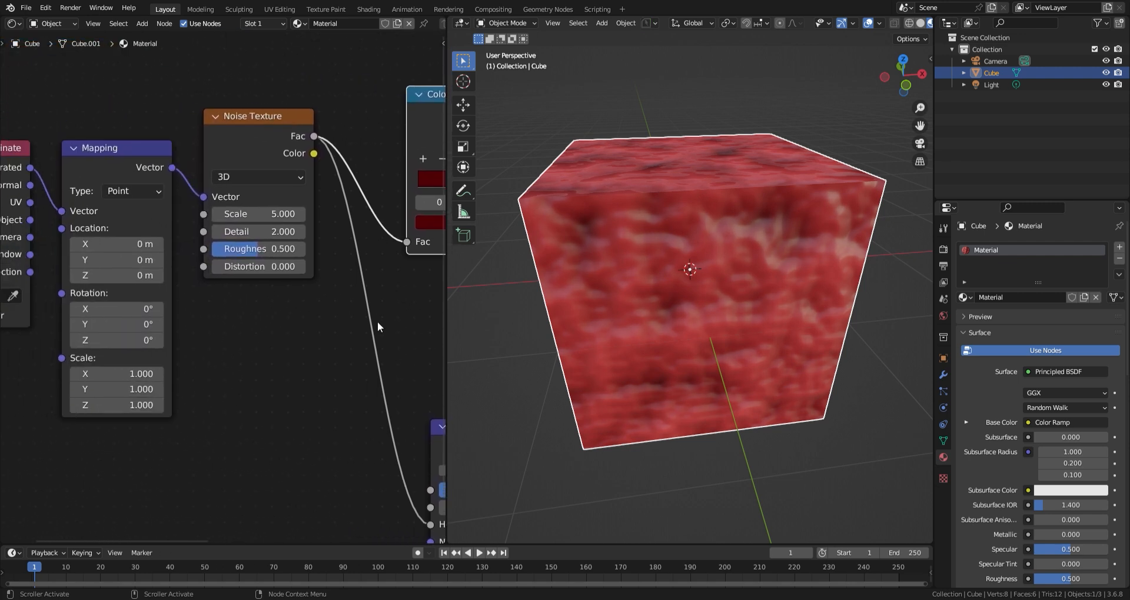
- Raise the Noise Texture scale to 13.9 and push Distortion above zero
{"action": "left_click_drag", "start_coordinate": [257, 214], "coordinate": [303, 214]}
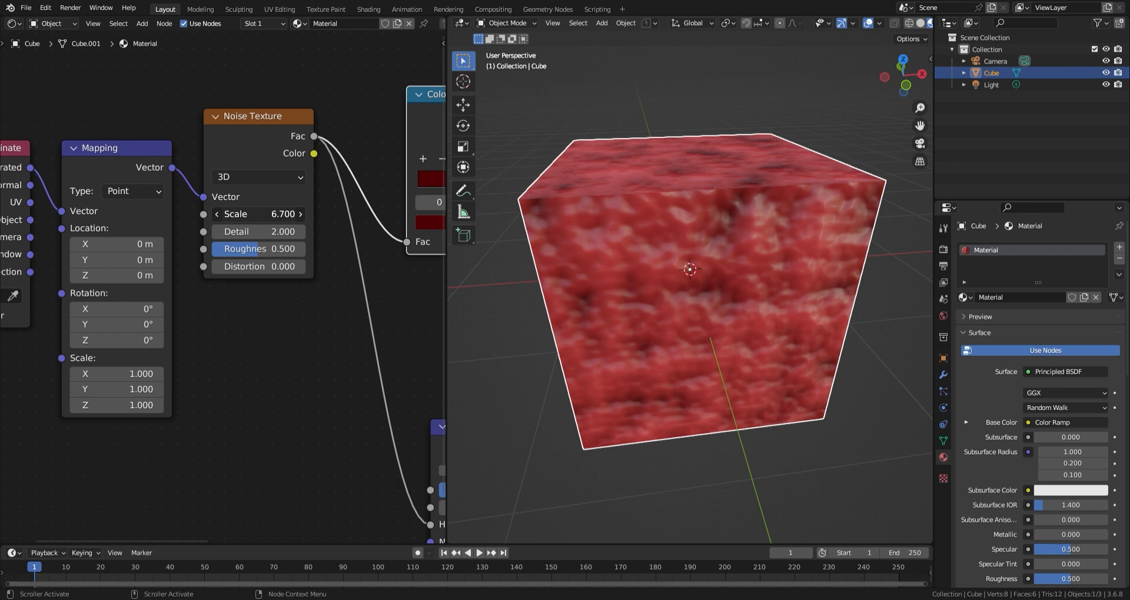
{"action": "left_click_drag", "start_coordinate": [260, 214], "coordinate": [310, 214]}
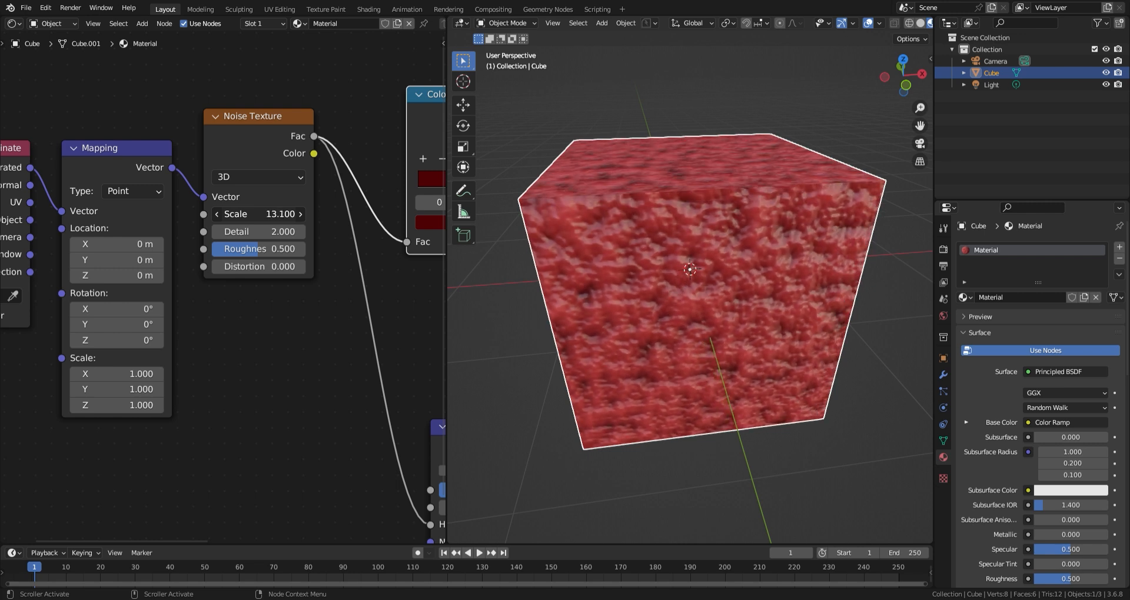
{"action": "left_click_drag", "start_coordinate": [245, 213], "coordinate": [281, 213]}
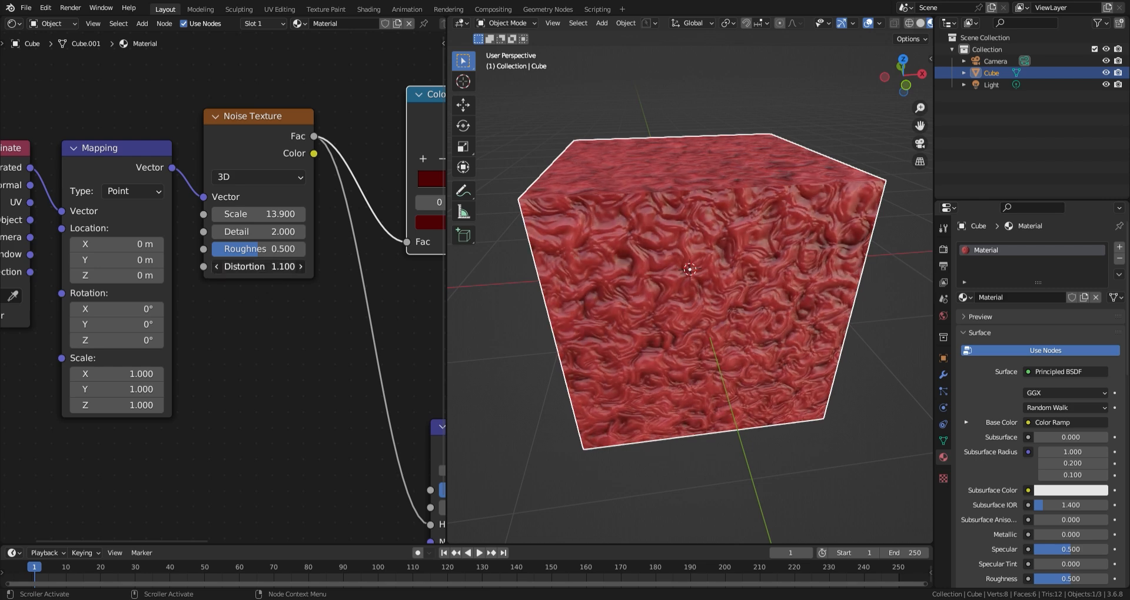
{"action": "left_click_drag", "start_coordinate": [259, 266], "coordinate": [259, 266]}
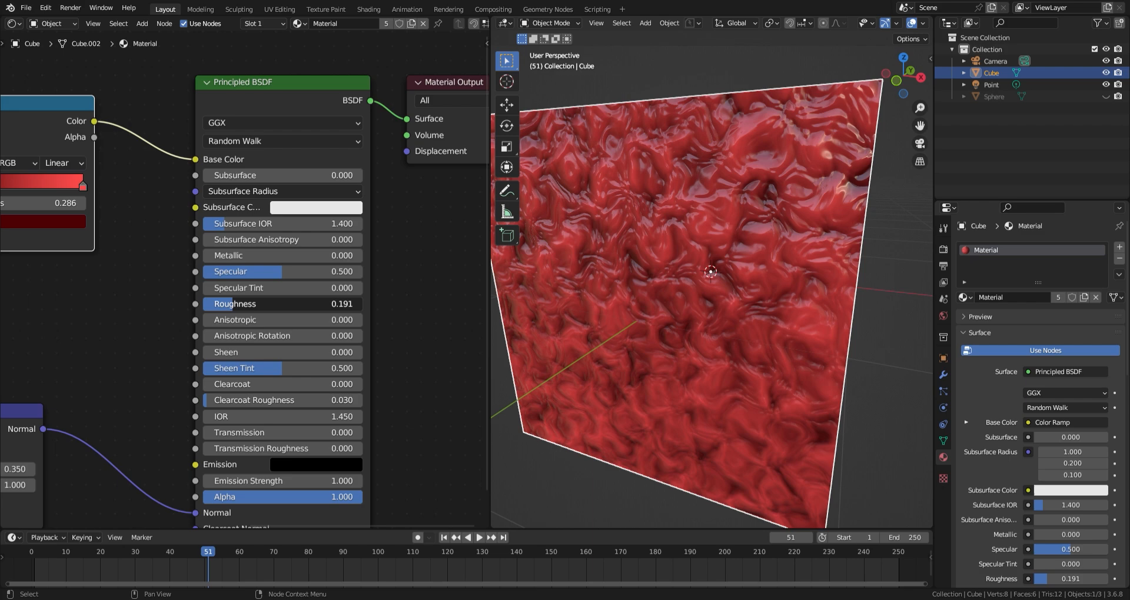
{"action": "left_click_drag", "start_coordinate": [260, 304], "coordinate": [339, 304]}
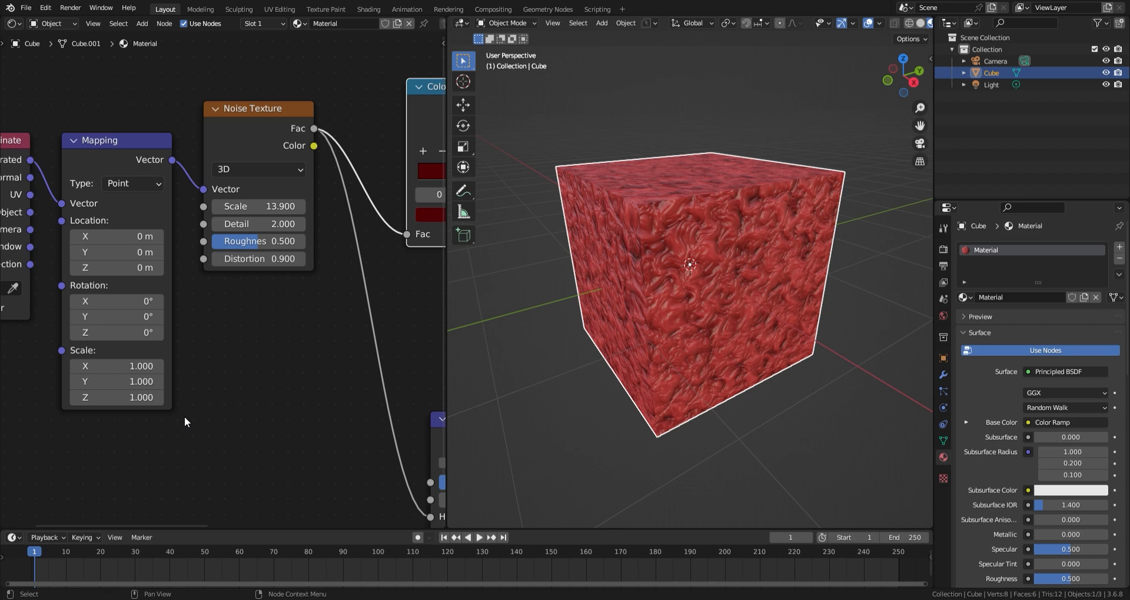
{"action": "mouse_move", "coordinate": [116, 332]}
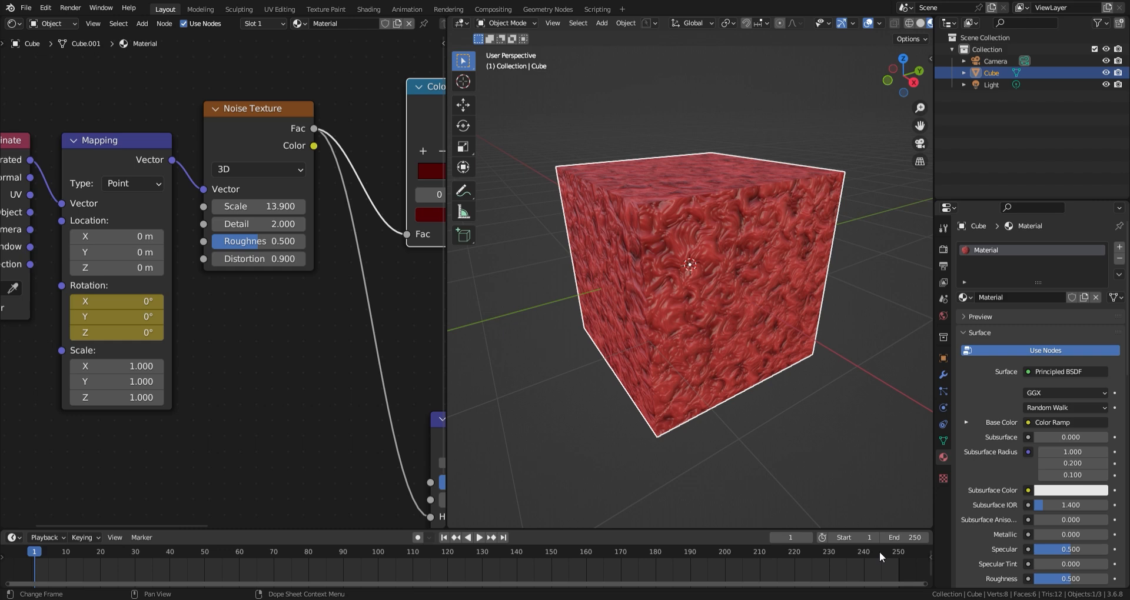
- Keyframe Mapping rotation at 0° on frame 1 and Z 42.5° on frame 249
{"action": "left_click", "coordinate": [467, 537]}
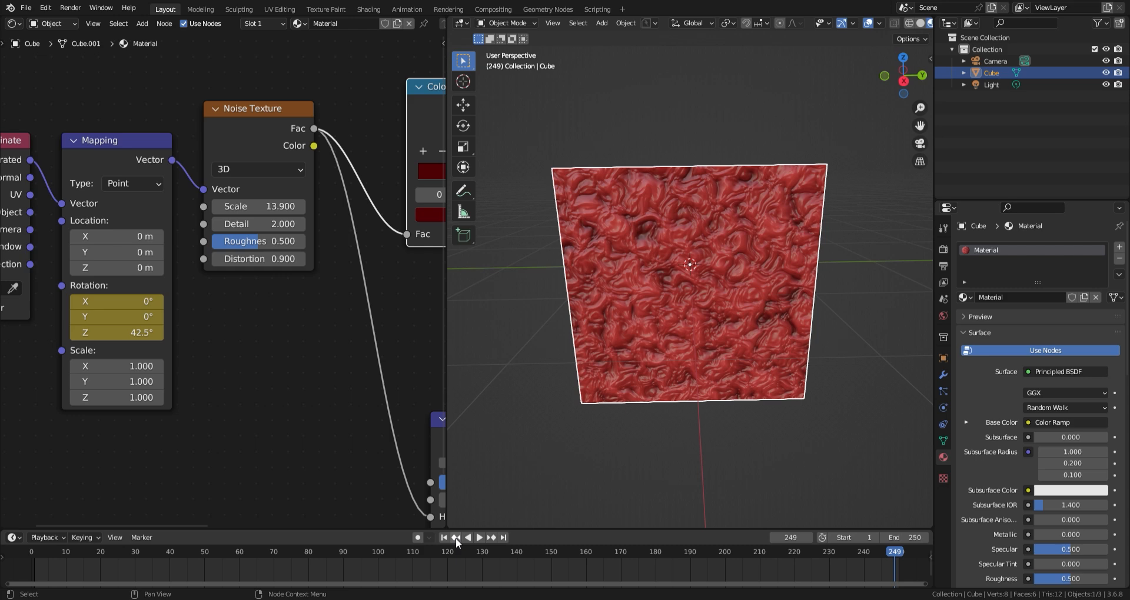
- Play the rotating noise animation through, then return to frame 1
{"action": "left_click", "coordinate": [479, 538]}
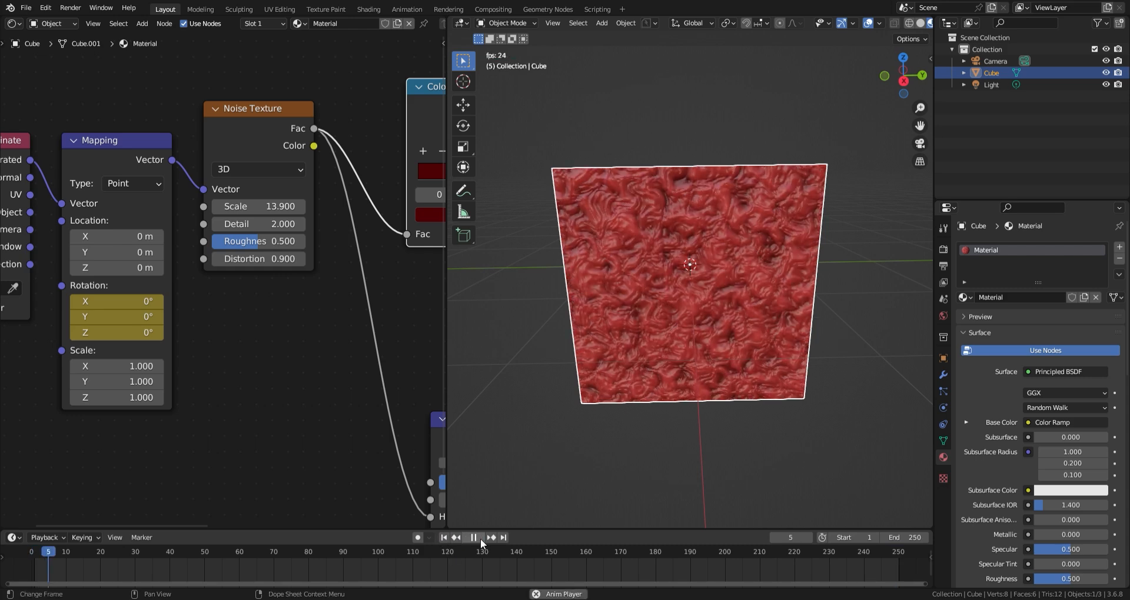
{"action": "left_click", "coordinate": [481, 537]}
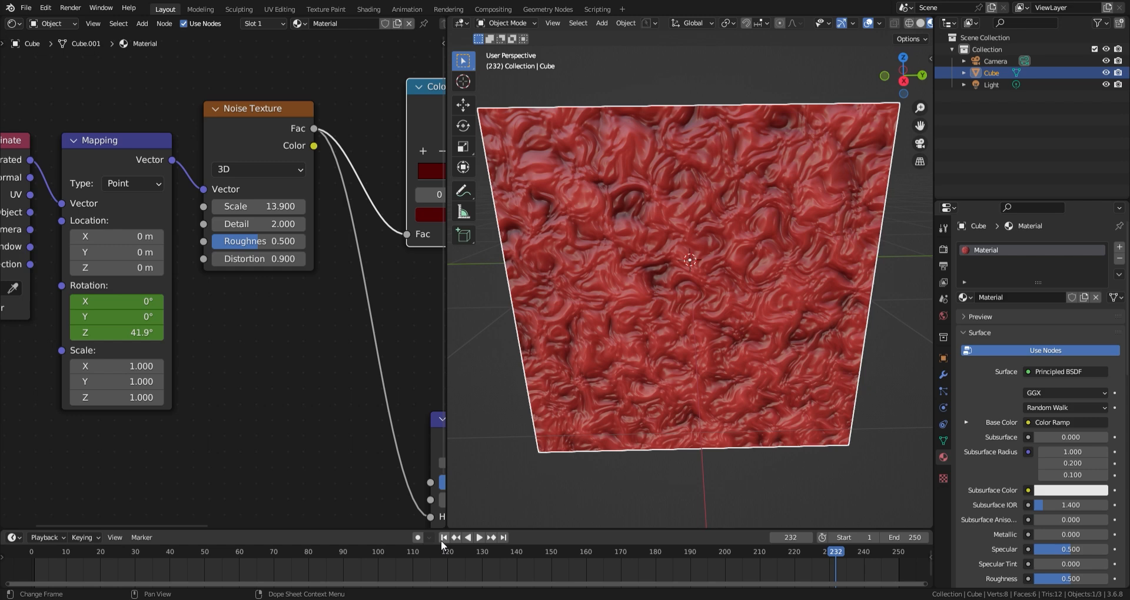
{"action": "left_click", "coordinate": [445, 537]}
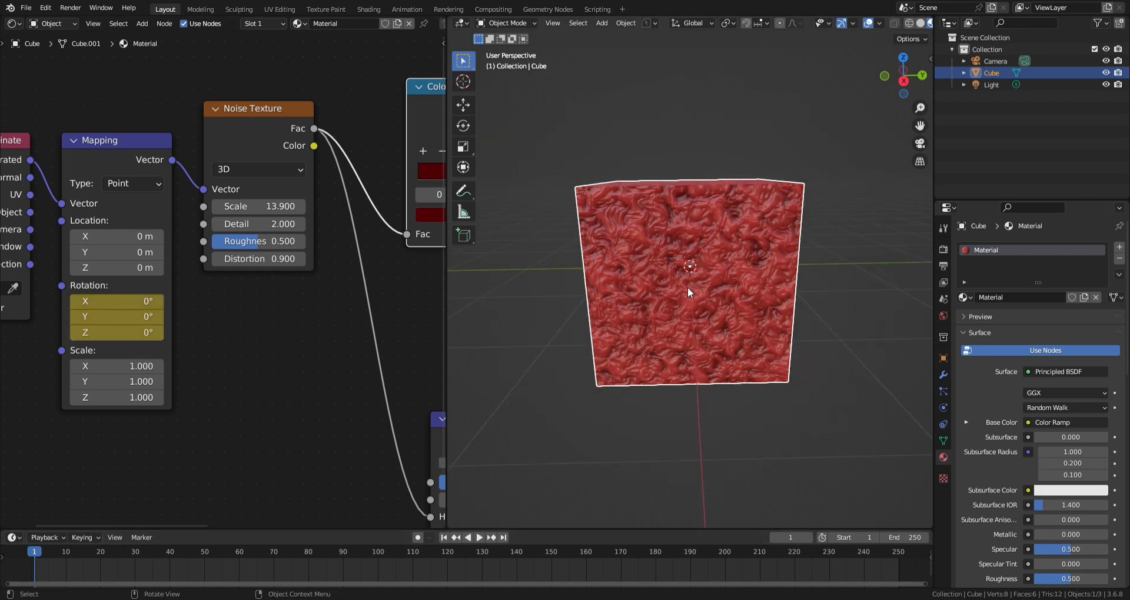
- Enlarge the cube and lower the Noise Texture scale from 13.9 to 13.1
{"action": "left_click_drag", "start_coordinate": [690, 288], "coordinate": [732, 326]}
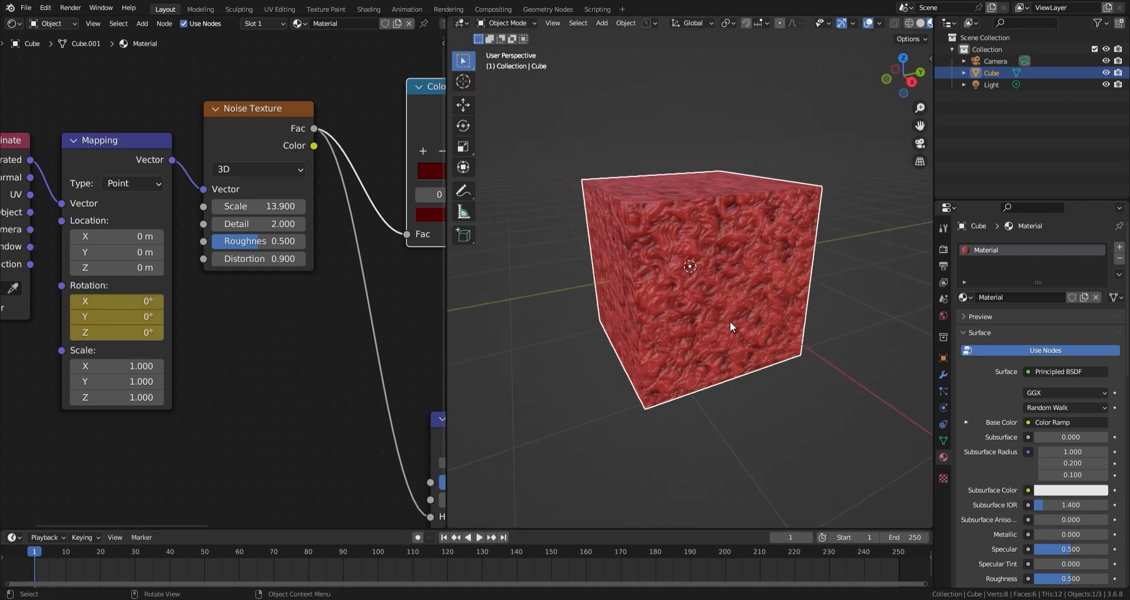
{"action": "key", "text": "s"}
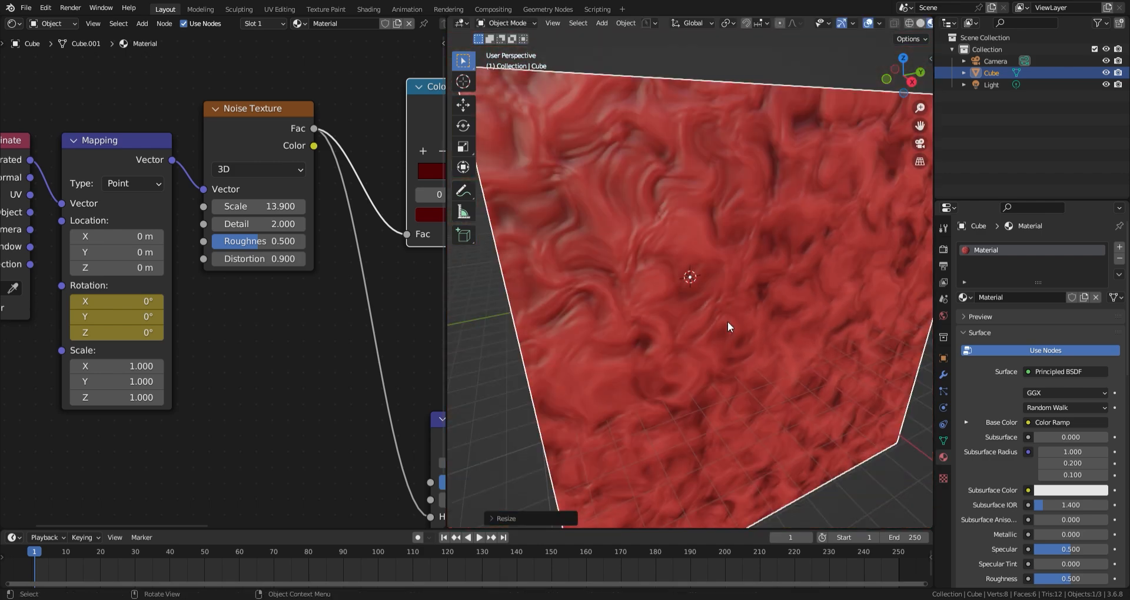
{"action": "left_click_drag", "start_coordinate": [728, 327], "coordinate": [584, 351]}
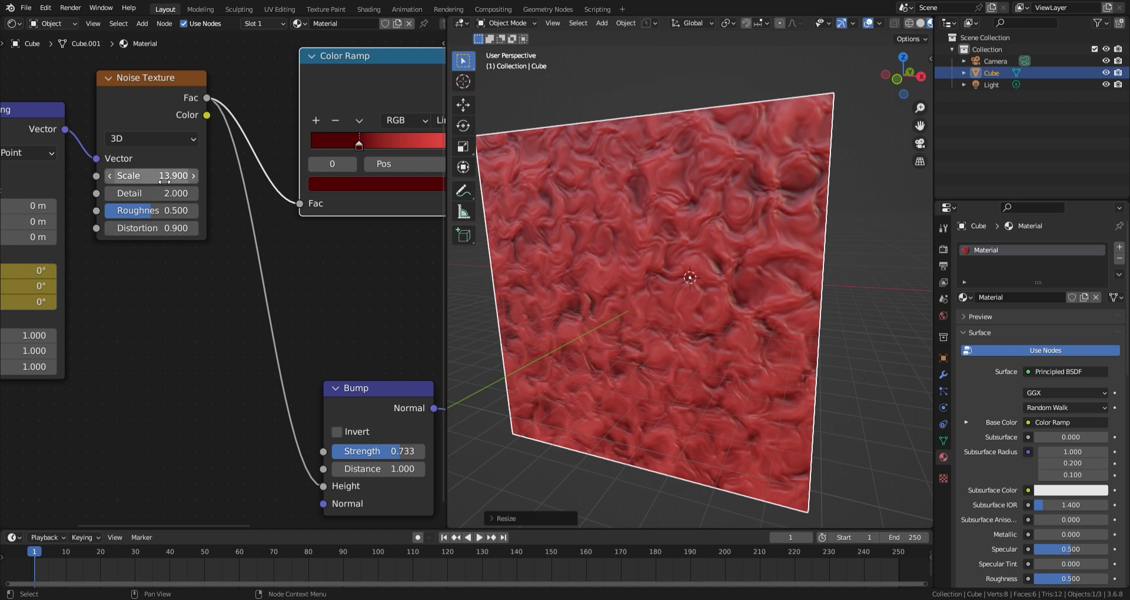
{"action": "left_click_drag", "start_coordinate": [173, 176], "coordinate": [163, 175]}
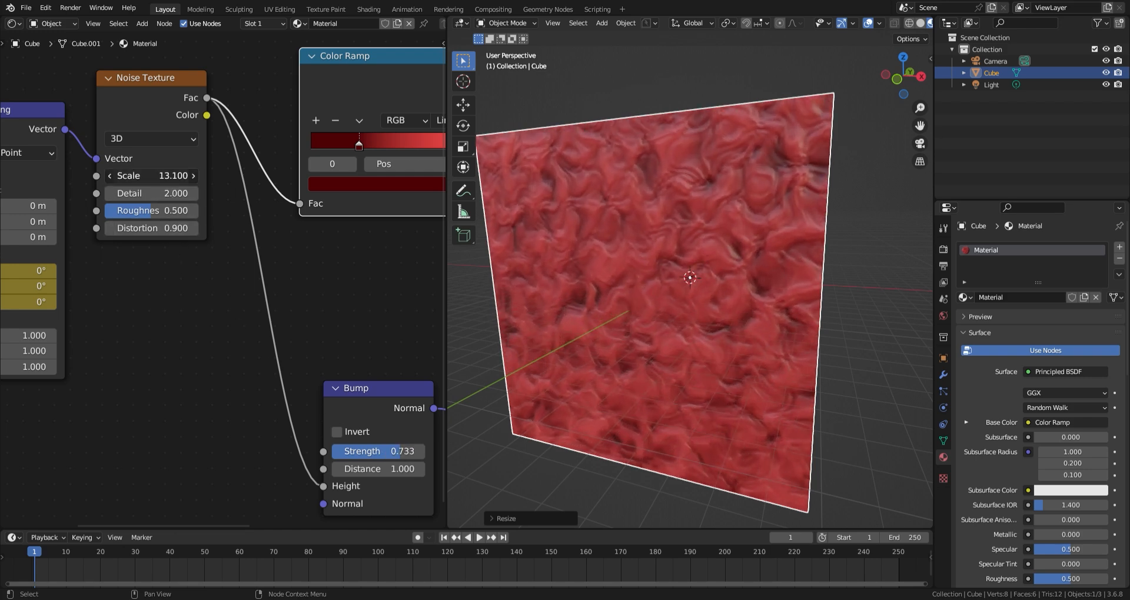